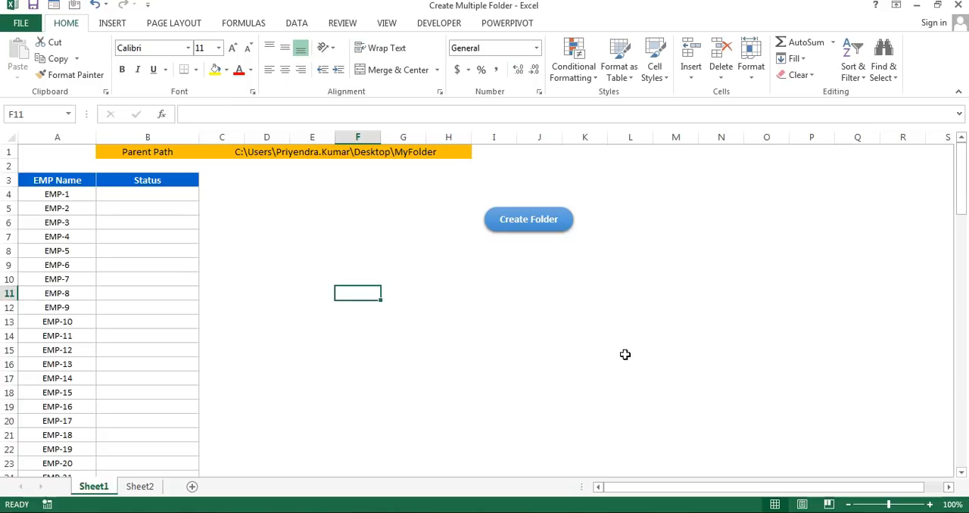
mouse_move(586, 341)
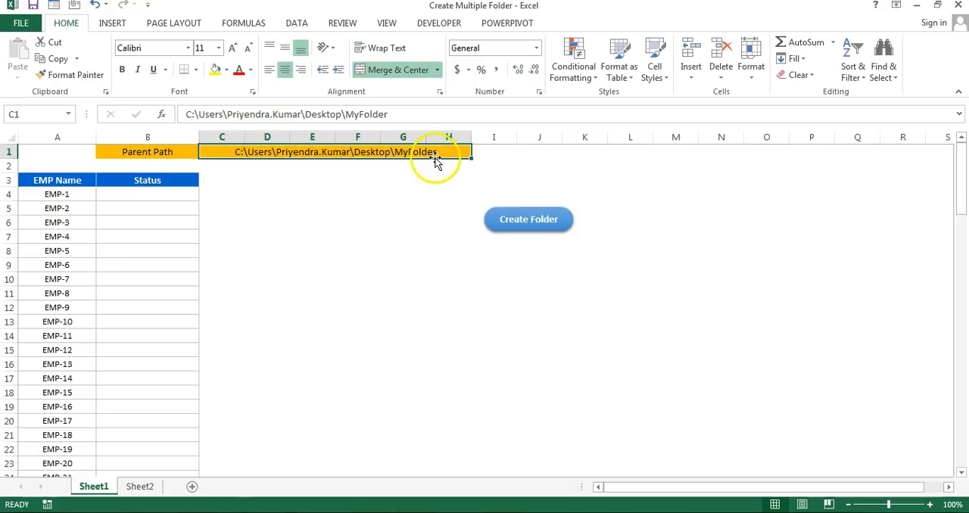
Point out the parent folder path, the employee name list, and the still-empty destination folder.
click(57, 180)
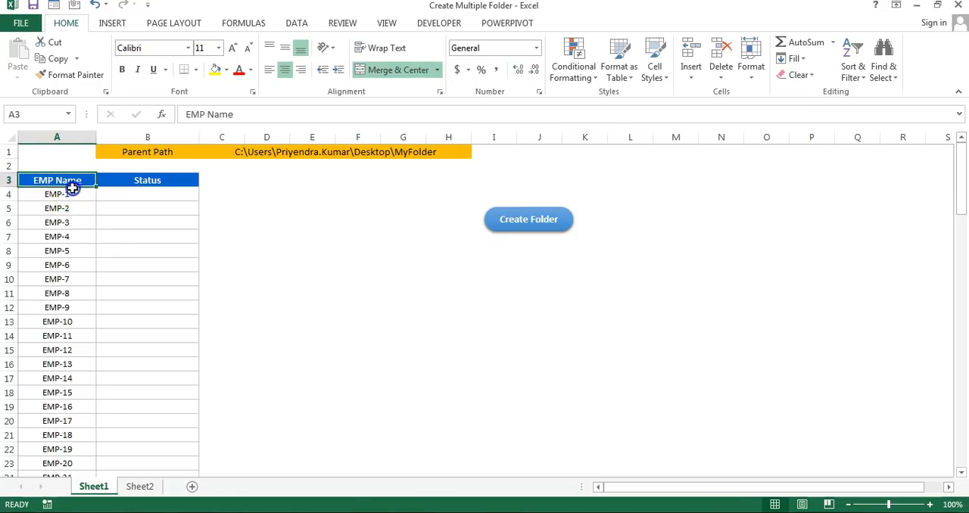
drag(57, 180, 59, 392)
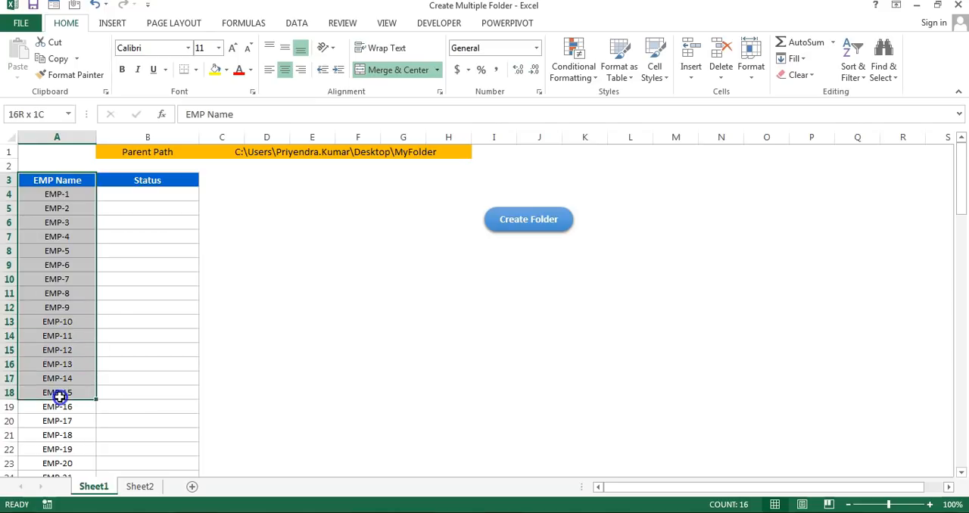
click(357, 250)
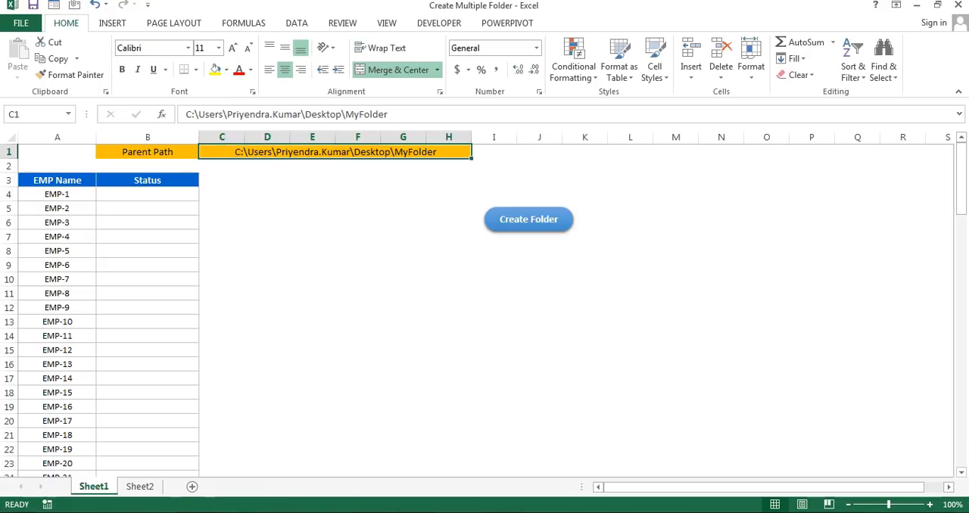
click(527, 219)
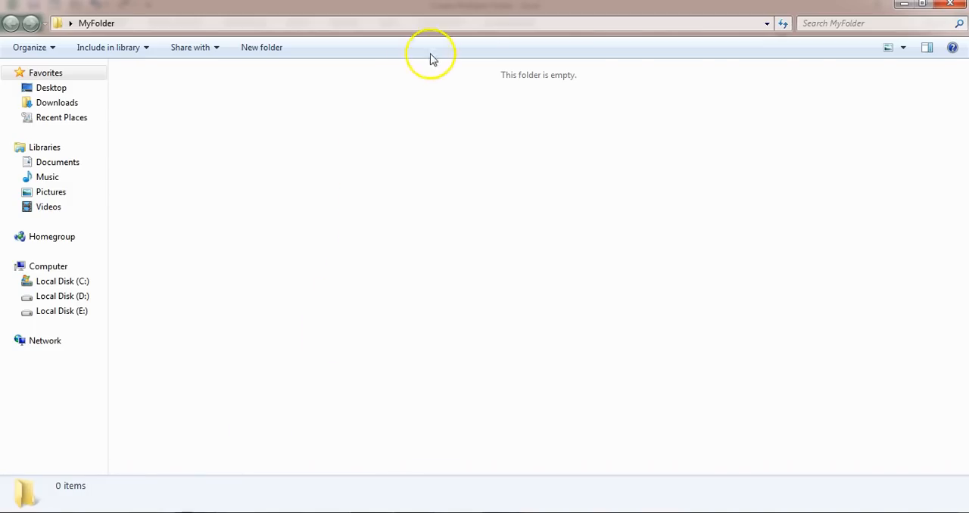
mouse_move(334, 108)
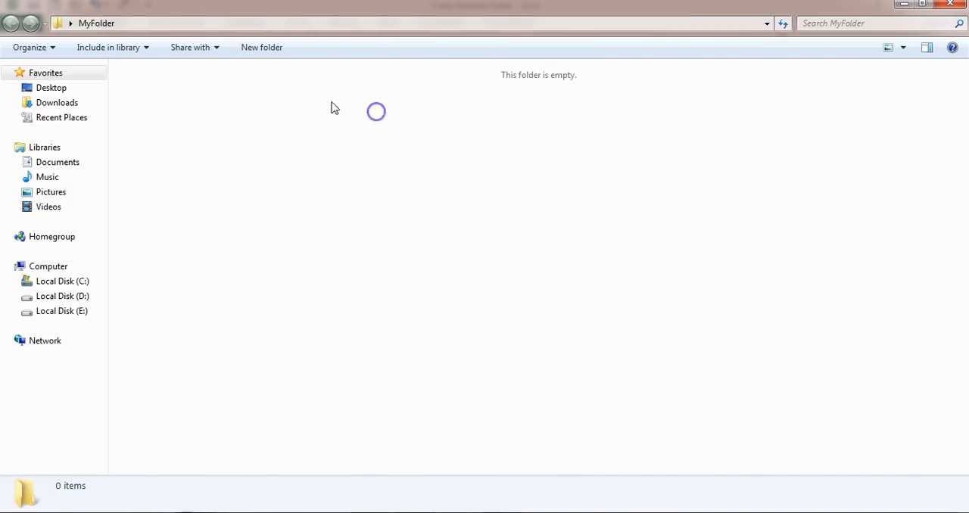
mouse_move(582, 190)
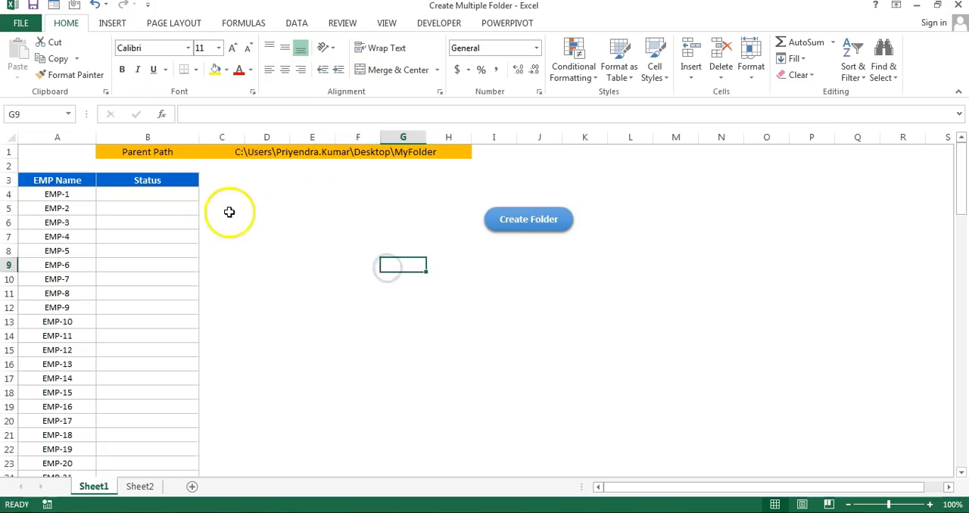
mouse_move(527, 219)
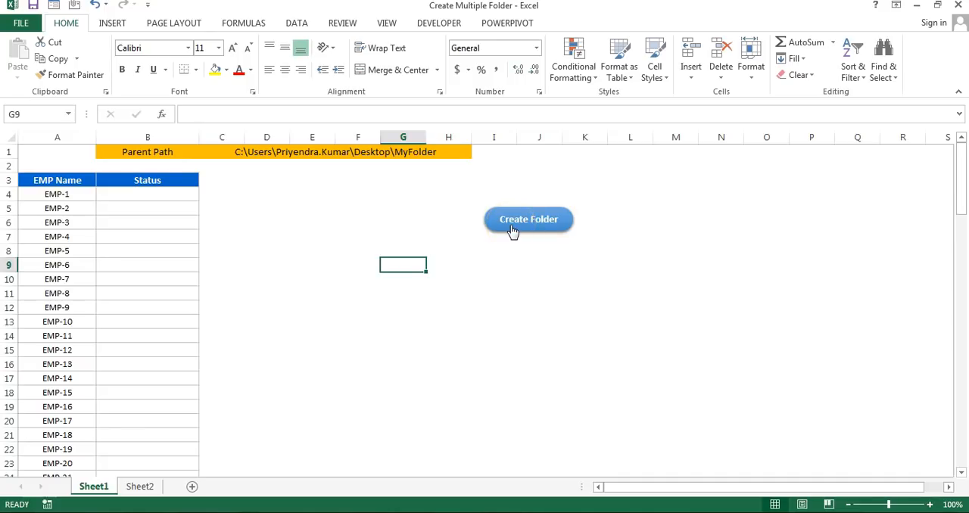
Run Create Folder and review the Folder Created statuses down column B.
click(528, 218)
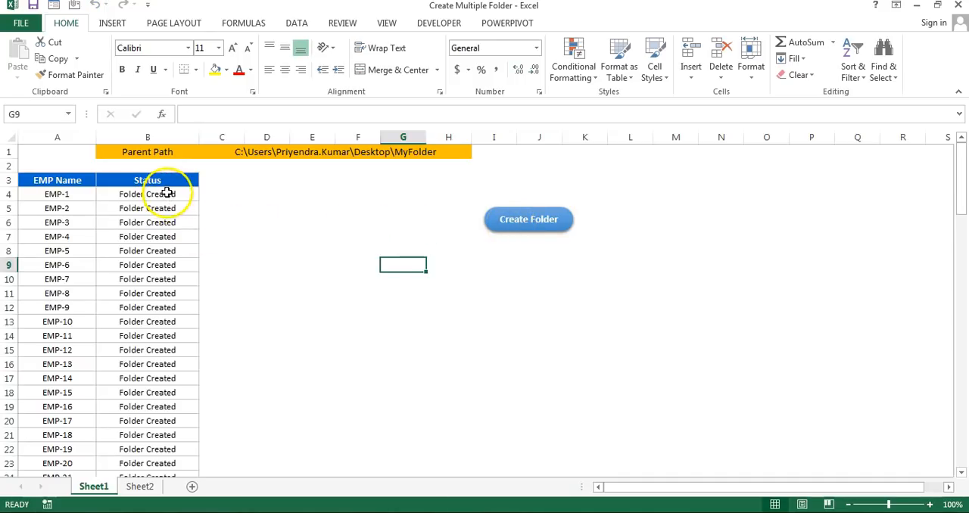
click(147, 208)
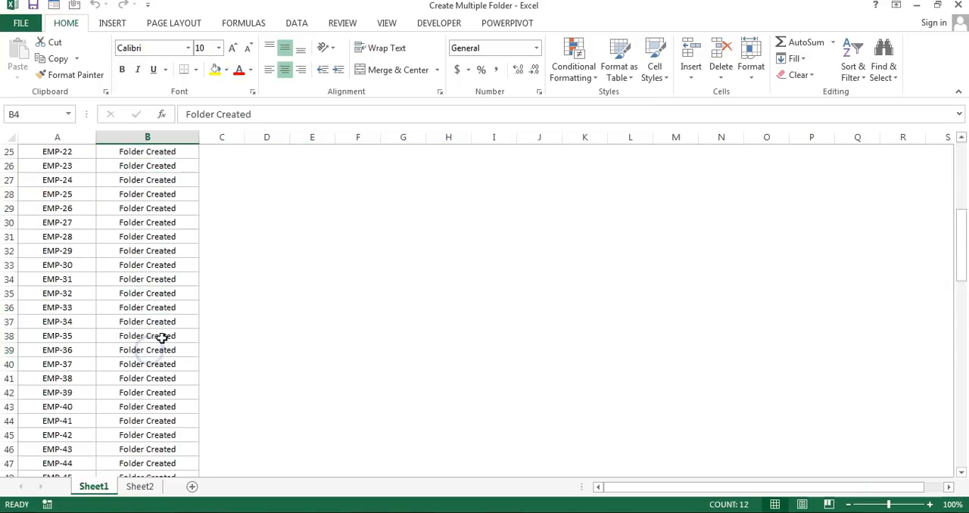
scroll(down, 3)
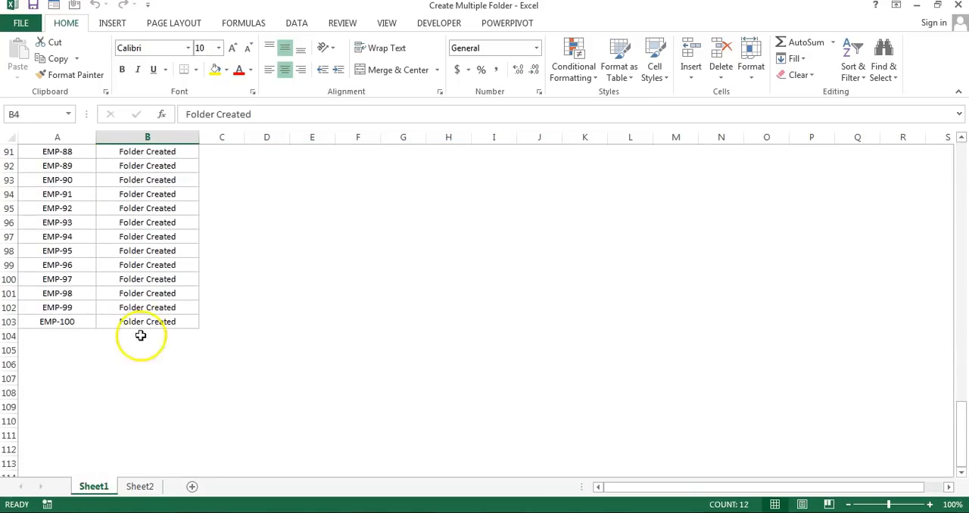
click(146, 321)
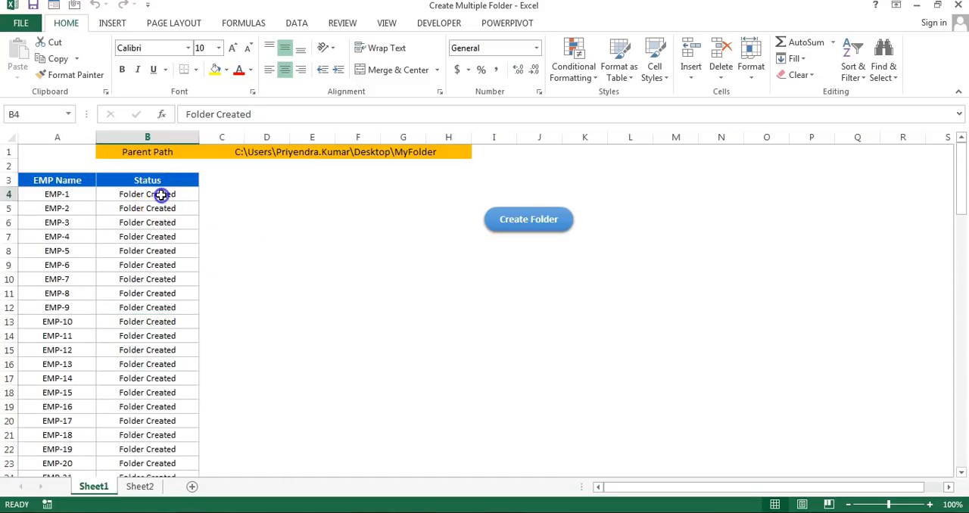
click(146, 193)
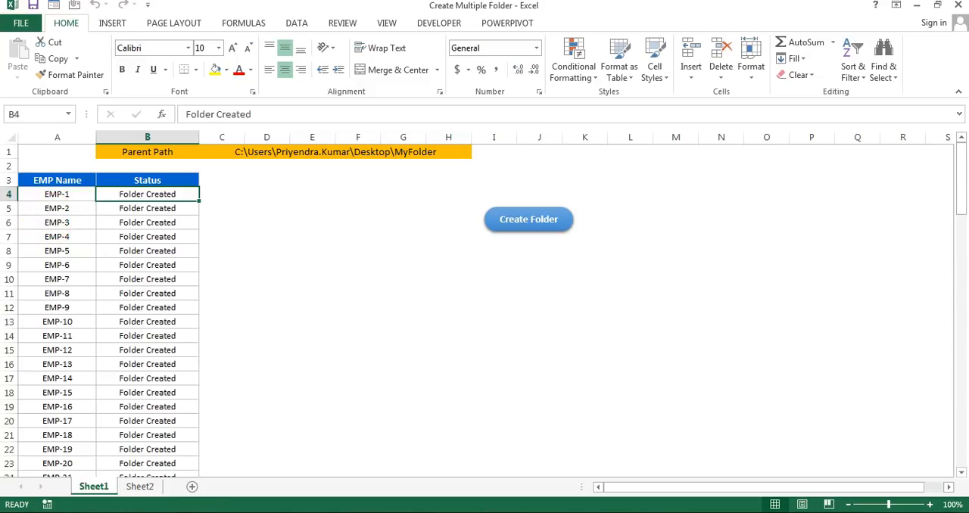
Scroll through the newly created EMP folders in MyFolder.
click(527, 218)
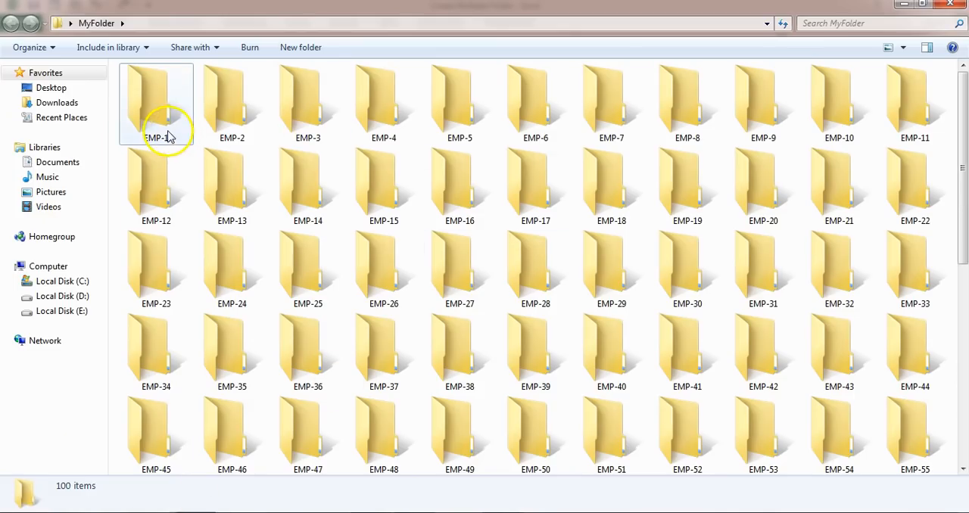
scroll(down, 3)
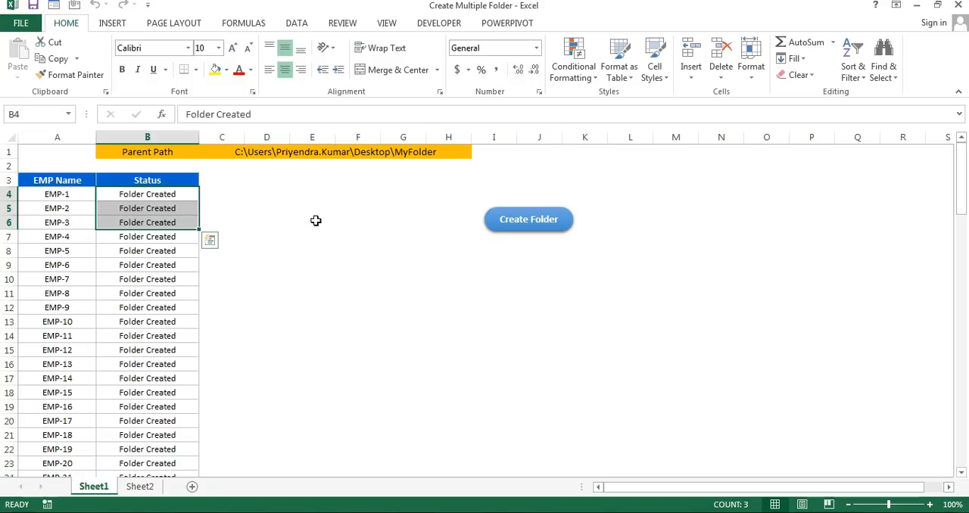
mouse_move(326, 225)
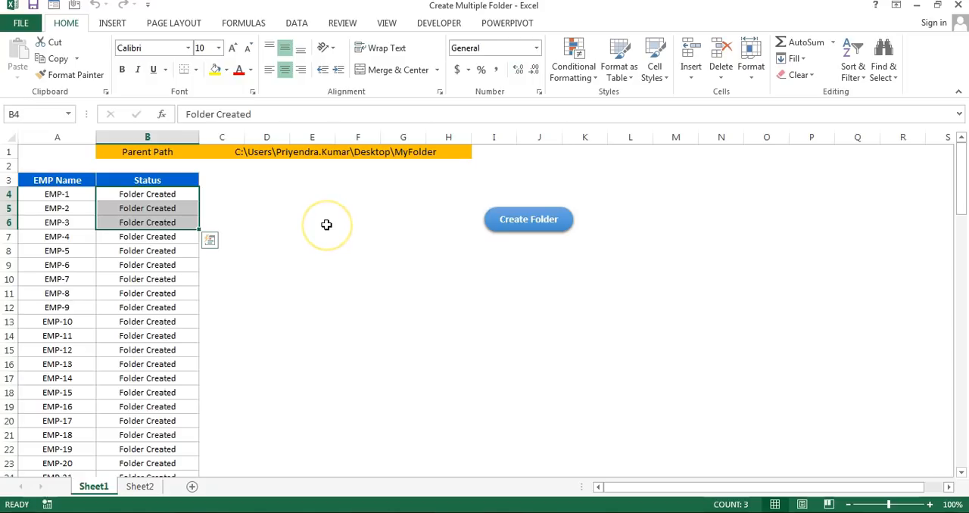
mouse_move(326, 225)
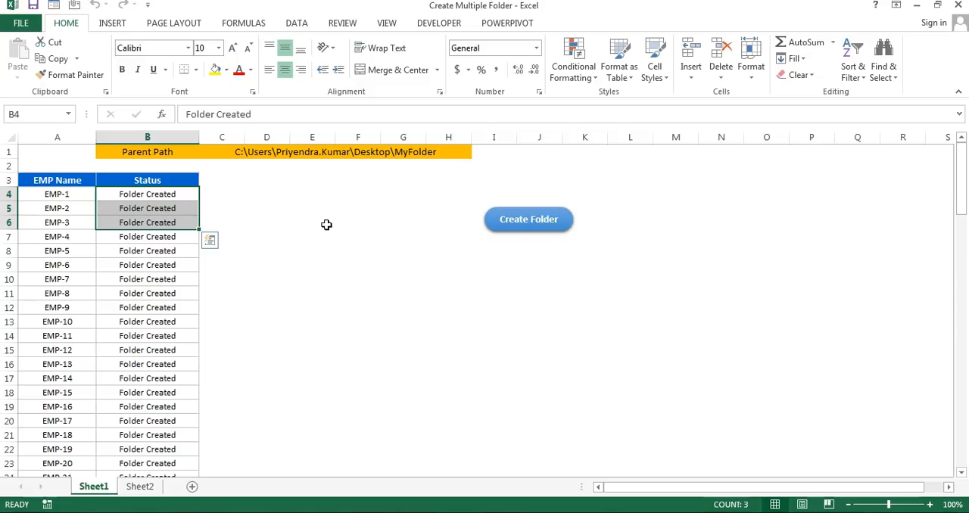
click(439, 22)
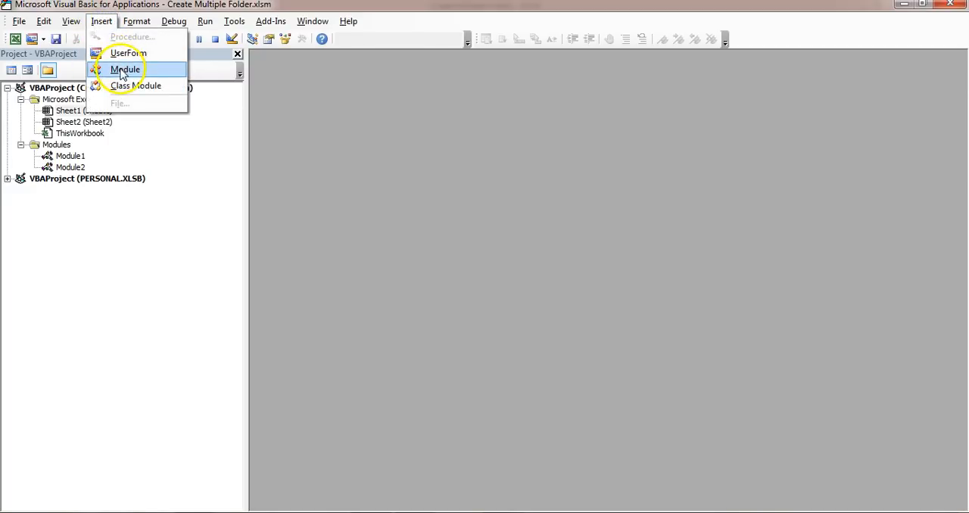
Insert a new module with Sub Create_Multiple_Folder and Dim sh As Worksheet.
click(125, 69)
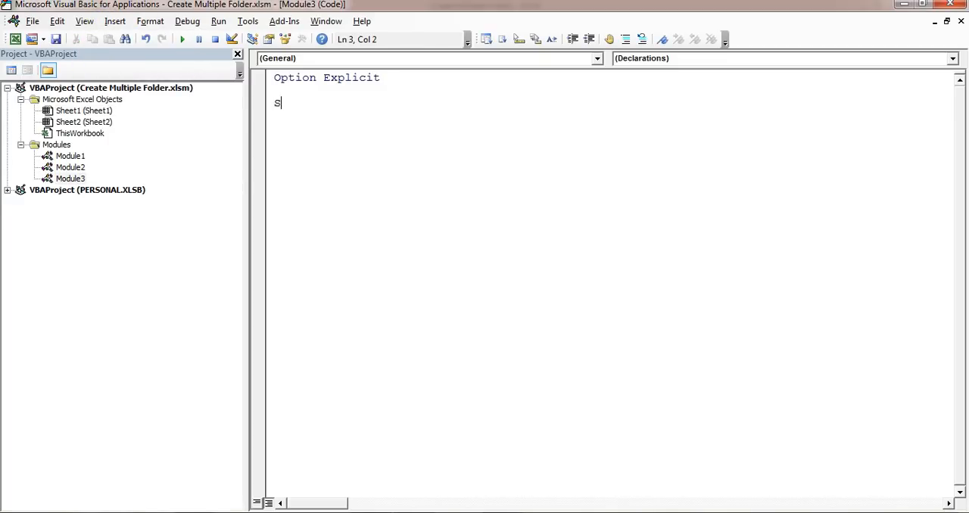
text(ub Create_Multiple)
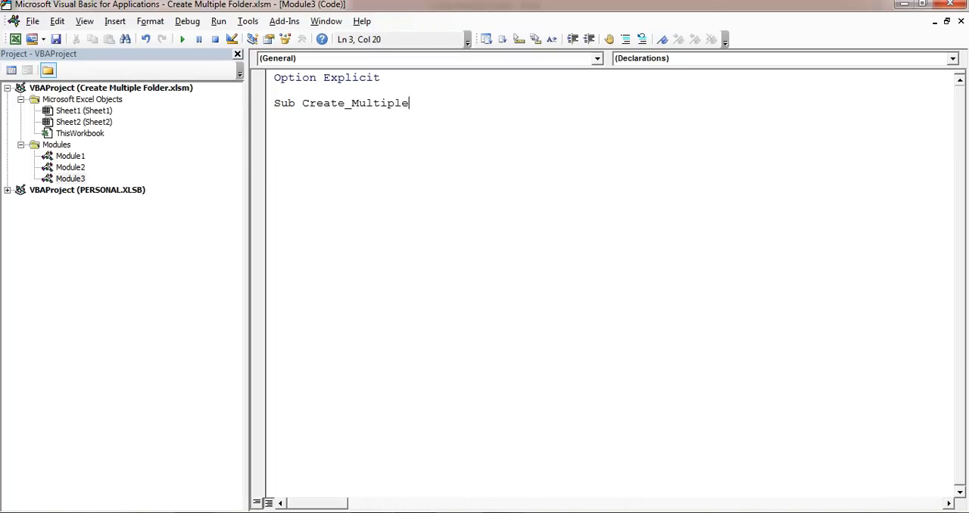
text(_Folder()
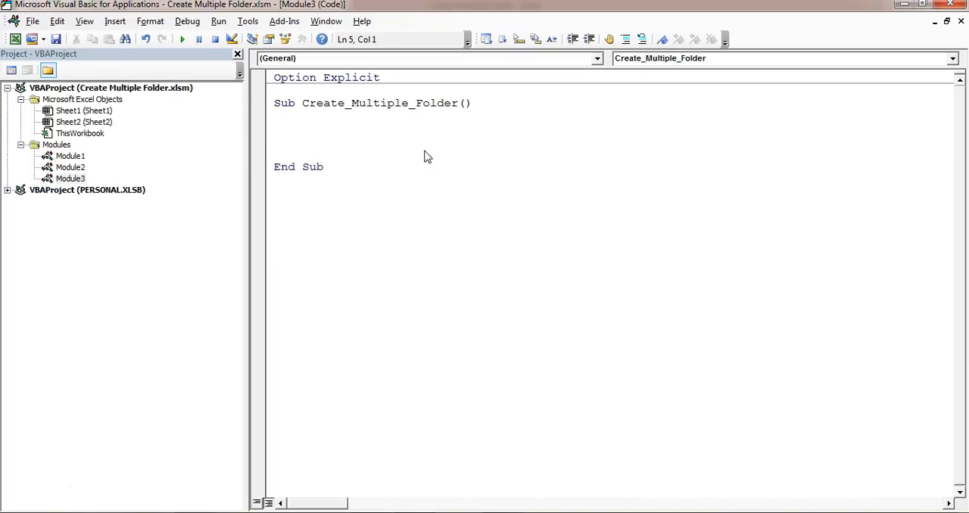
text(di)
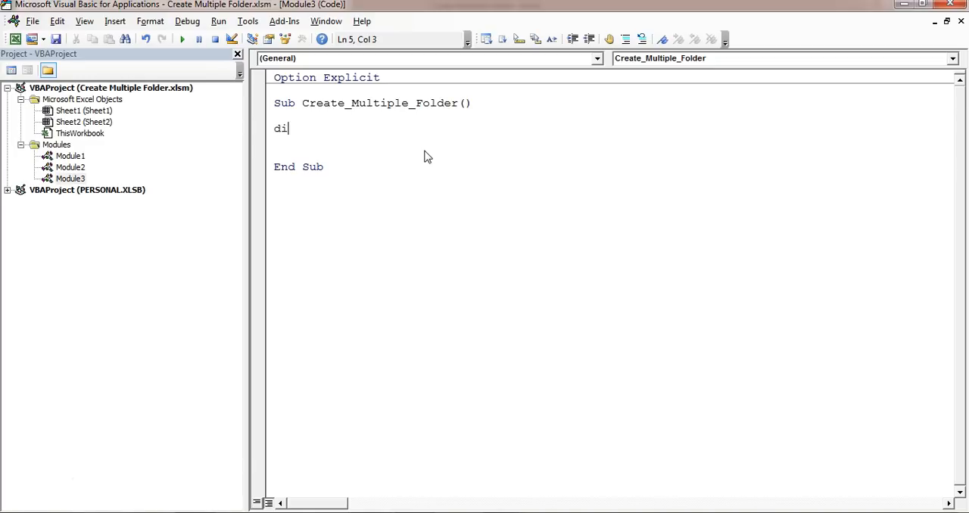
text(m sh as Worksheet)
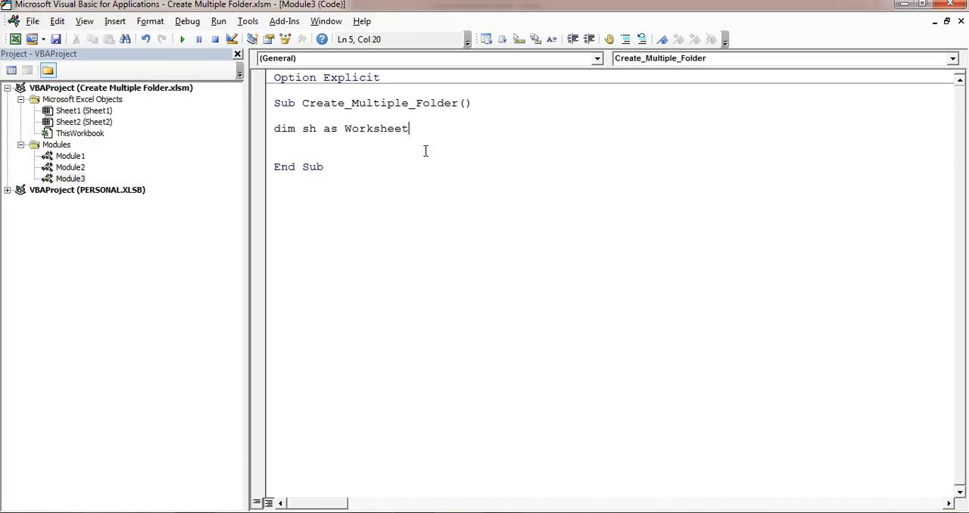
Set sh to Sheets("Sheet1"), declare i As Integer, and start For i = 4 To.
text(set)
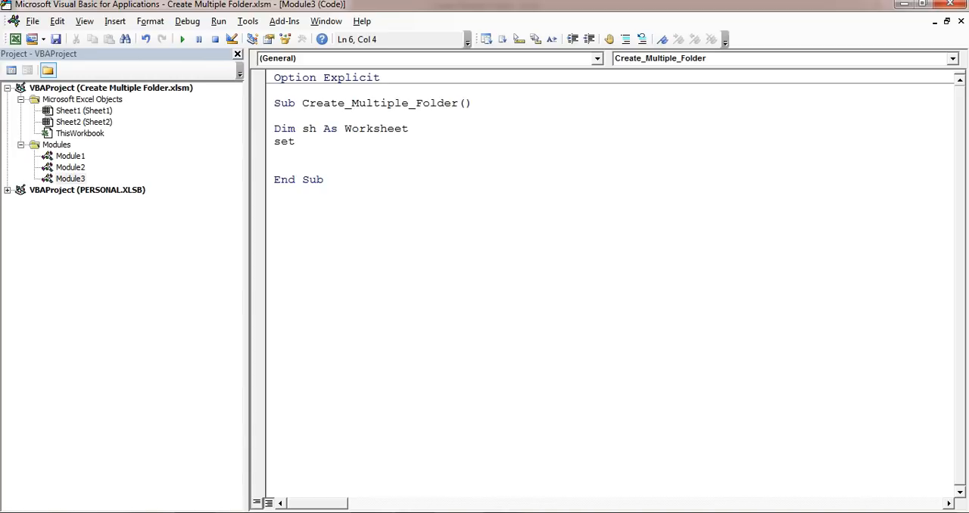
text(sh = thi)
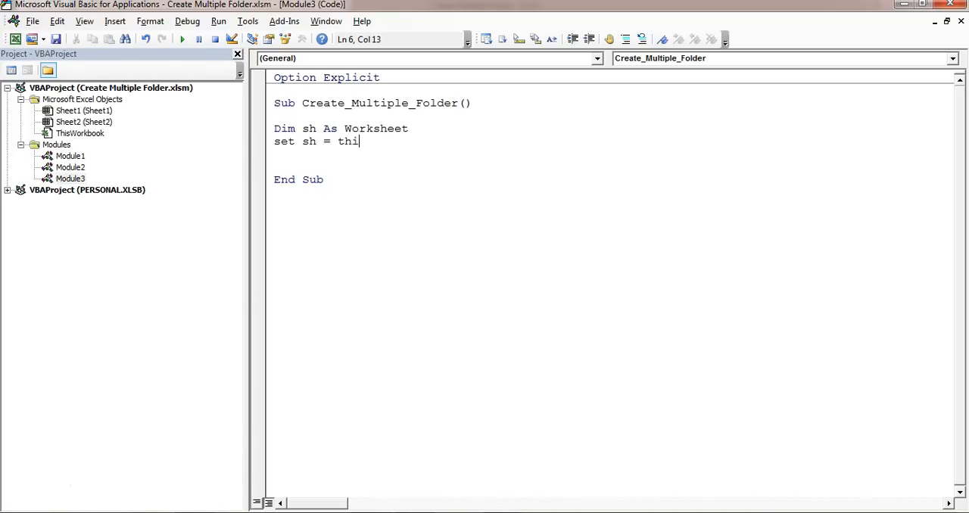
text(sworkbook.sh)
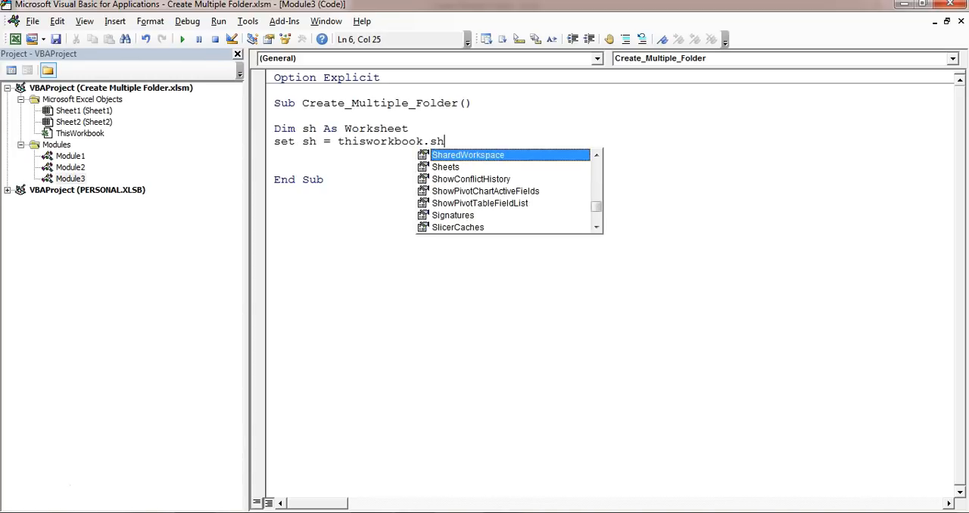
text(Sheets(")
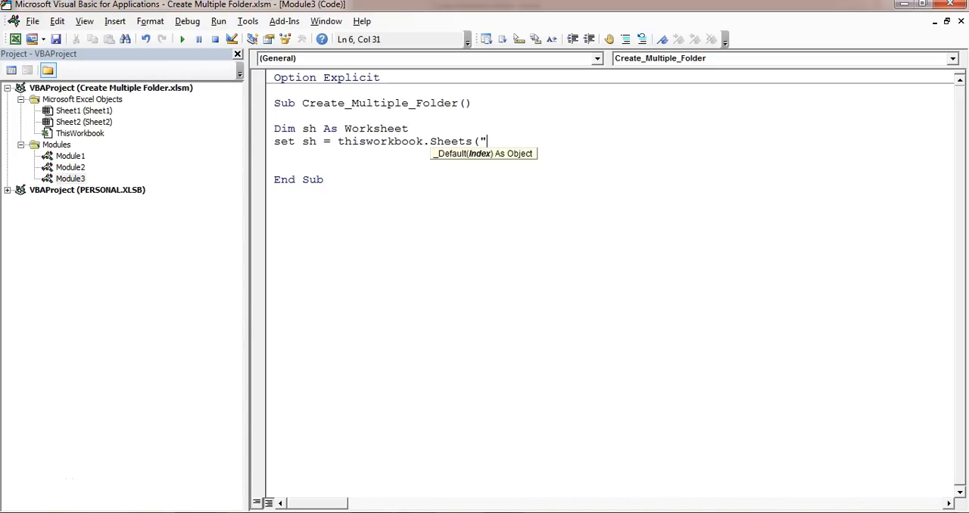
text(Sheet1"))
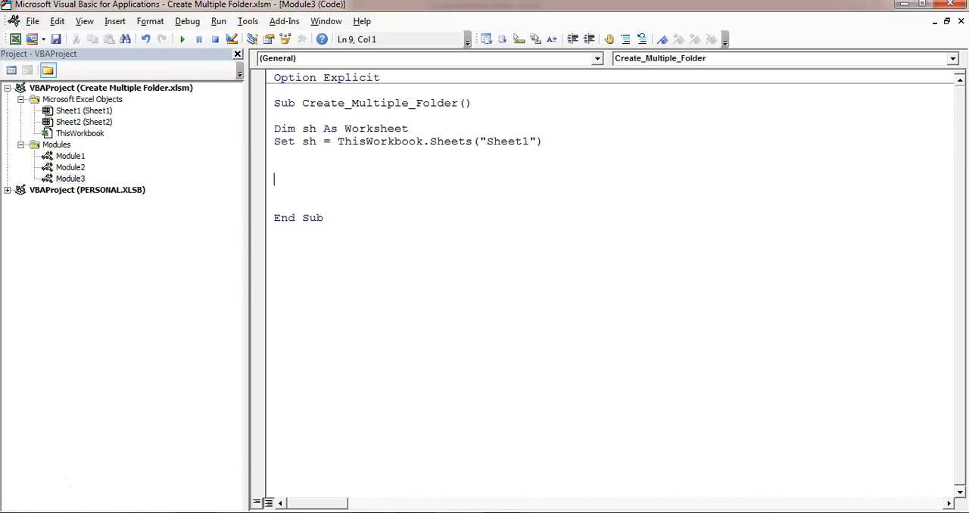
text(dim i as i)
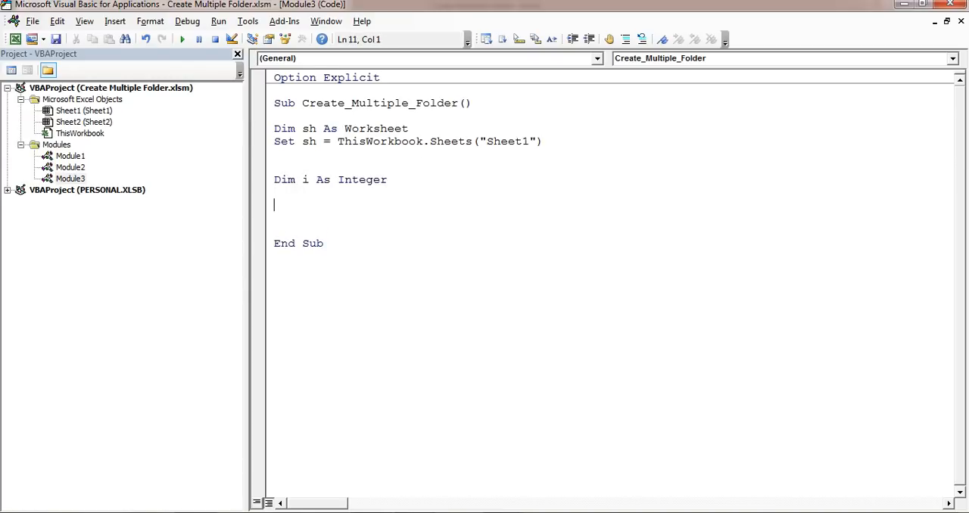
text(for)
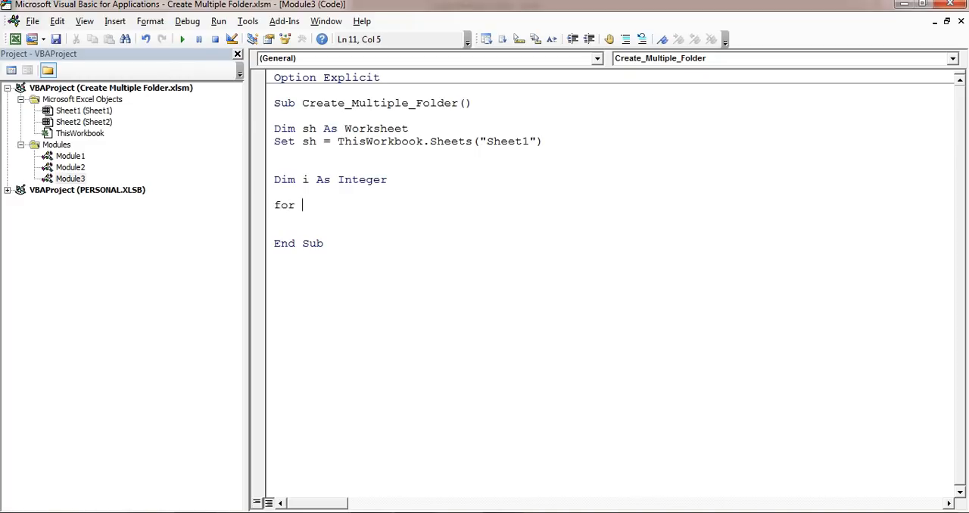
text(i = 4)
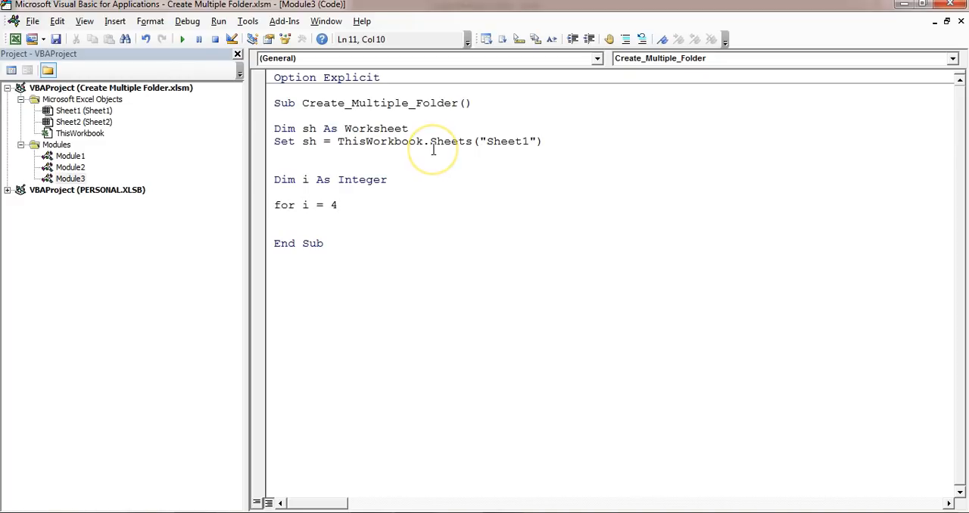
text(to)
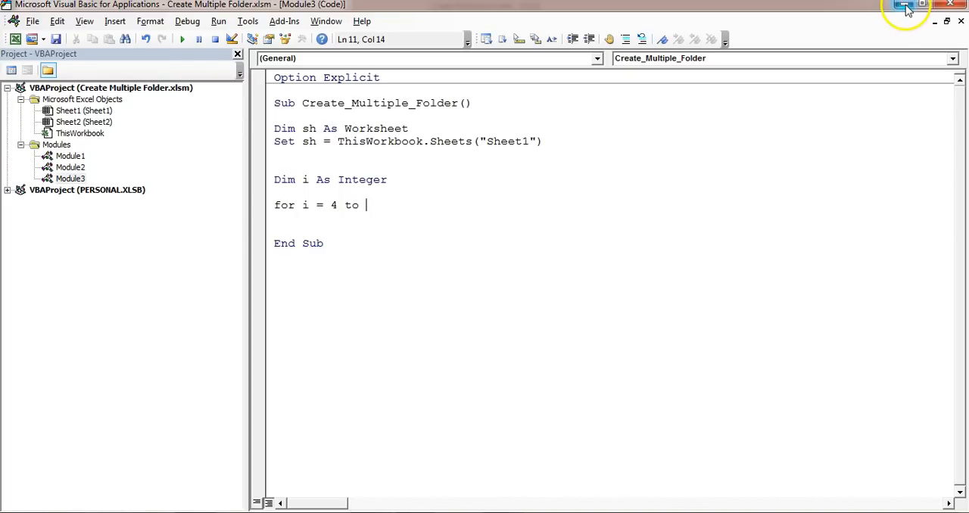
Check on the worksheet that employee names start at EMP-1, then return to the code.
click(906, 7)
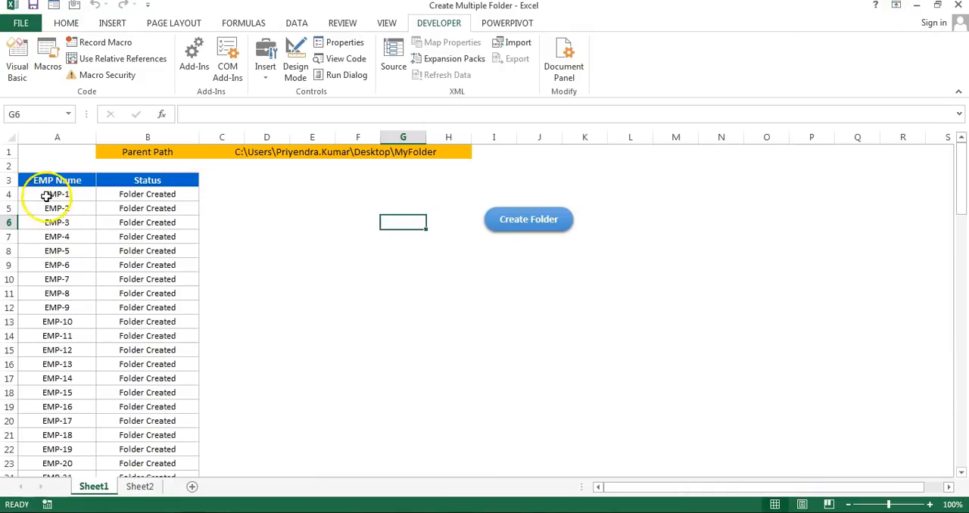
click(57, 194)
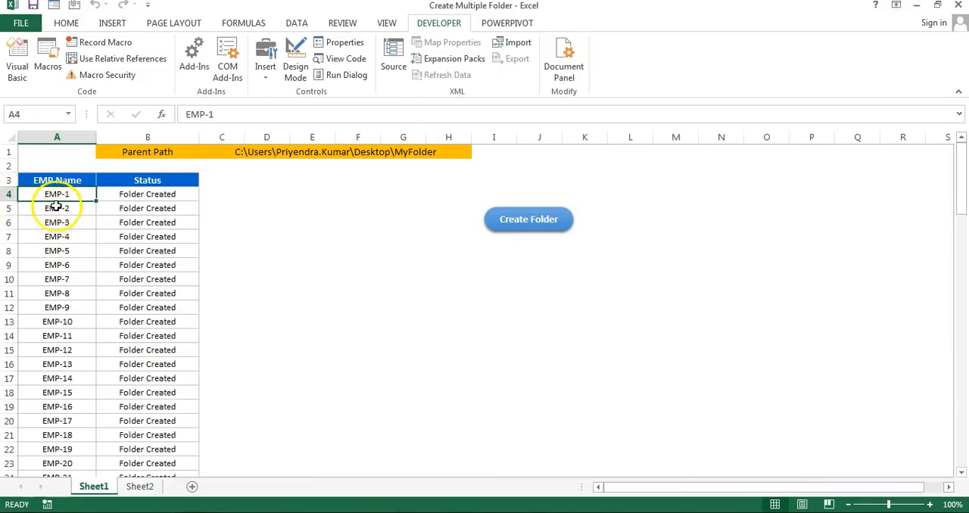
click(57, 222)
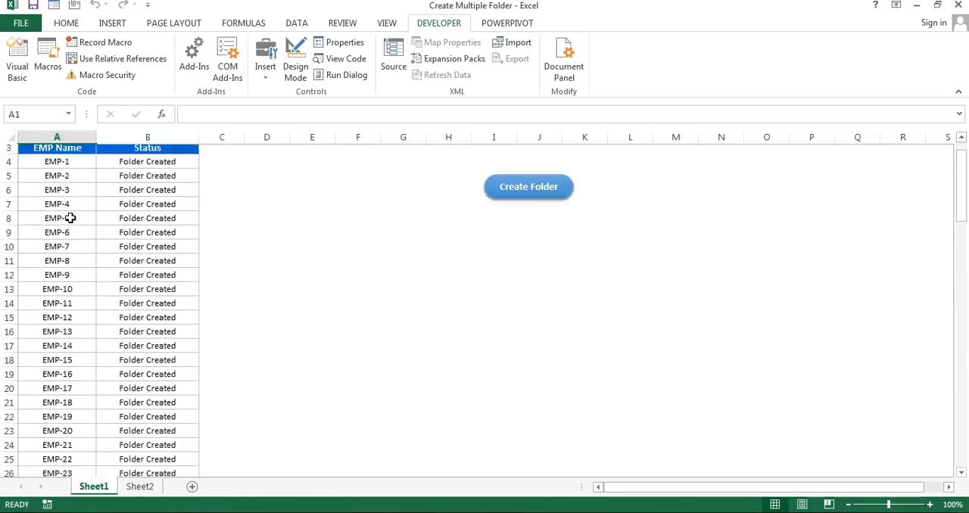
click(528, 186)
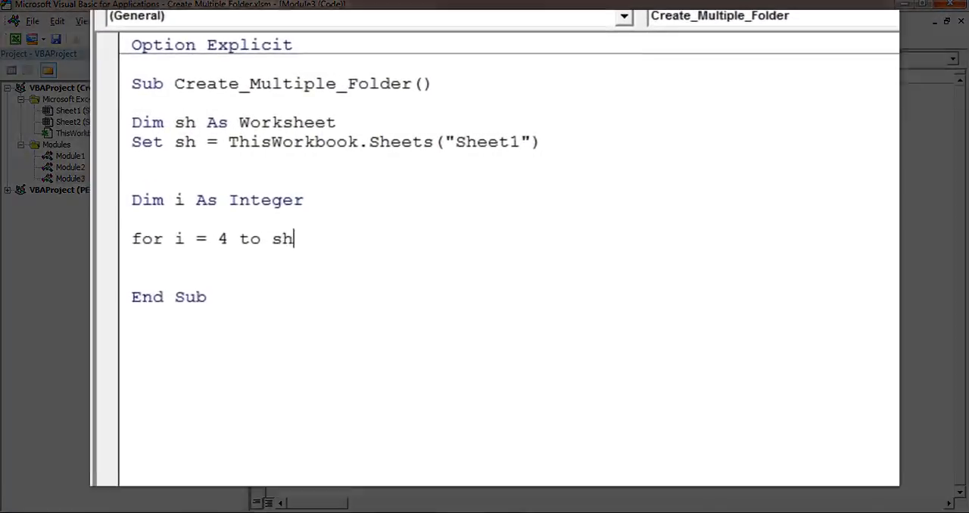
End the loop at sh.Range("A" & Application.Rows.Count).End(xlUp).Row and add Next.
text(.Range(")
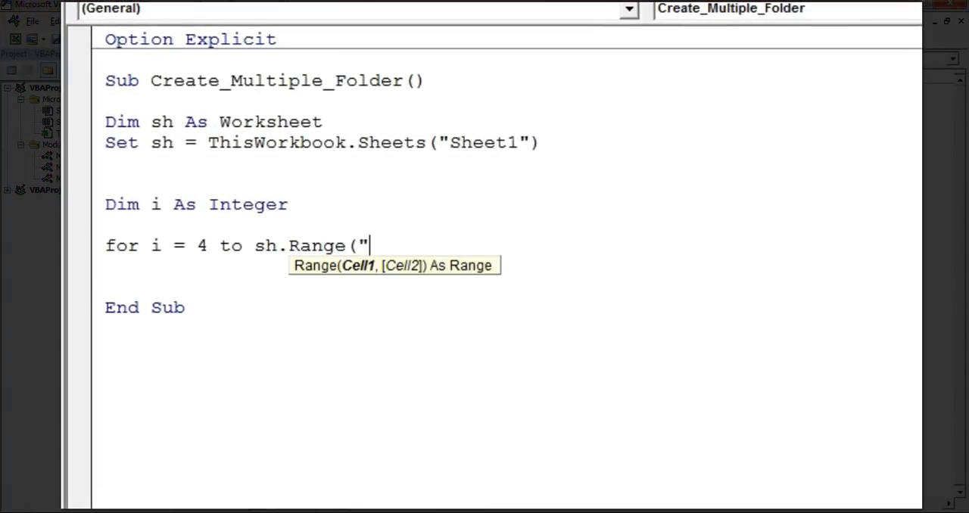
text(A"&appl)
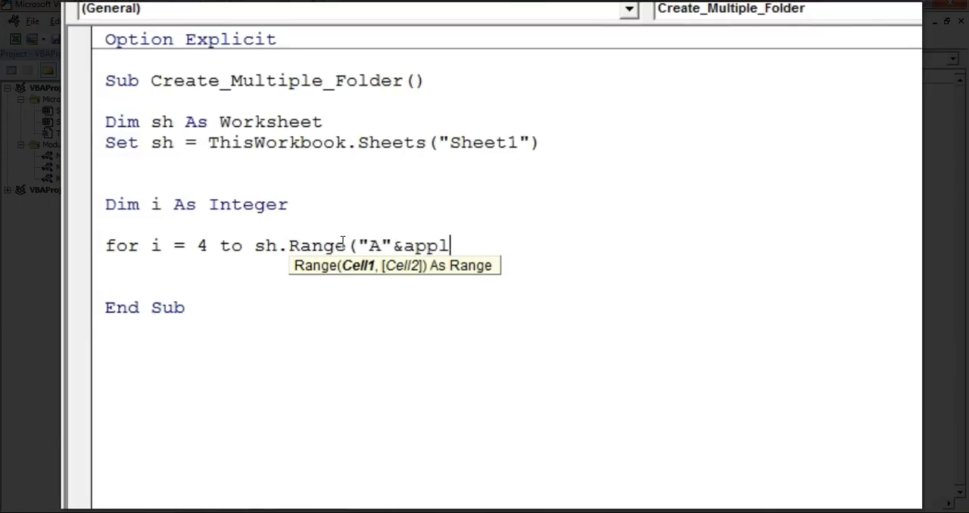
text(ication.Rows.co)
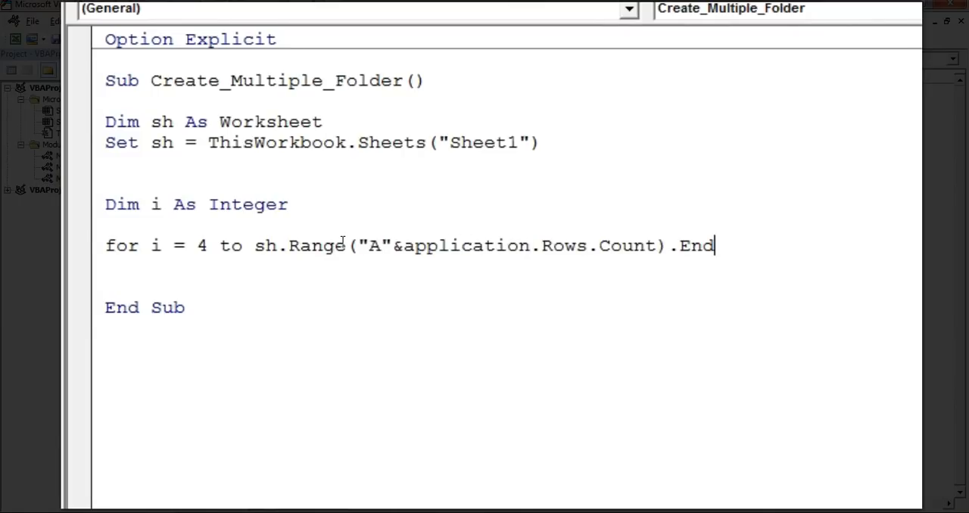
text((xlUp)
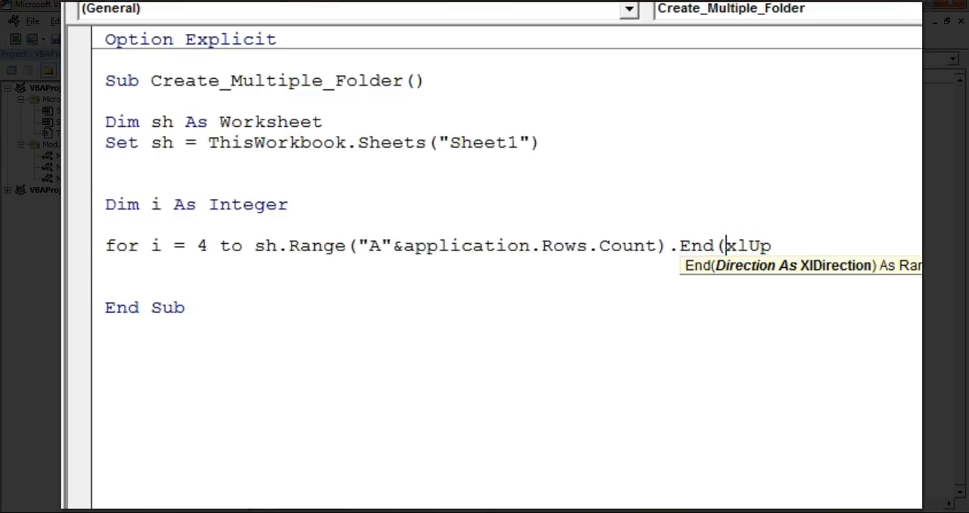
double_click(747, 245)
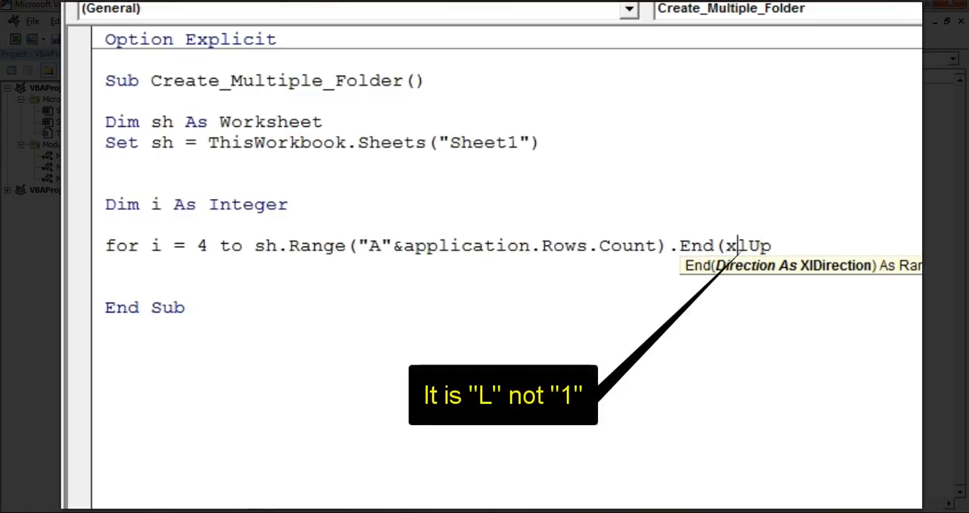
text(l)
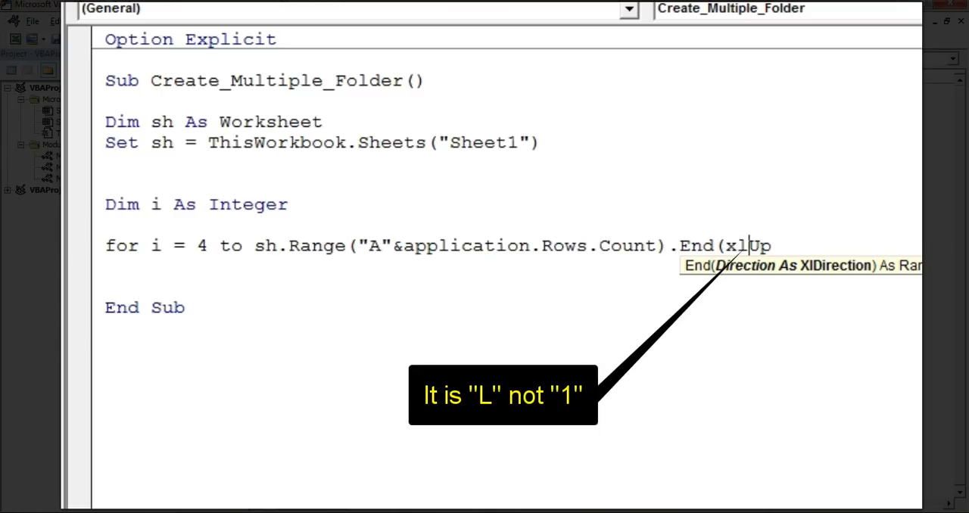
double_click(742, 246)
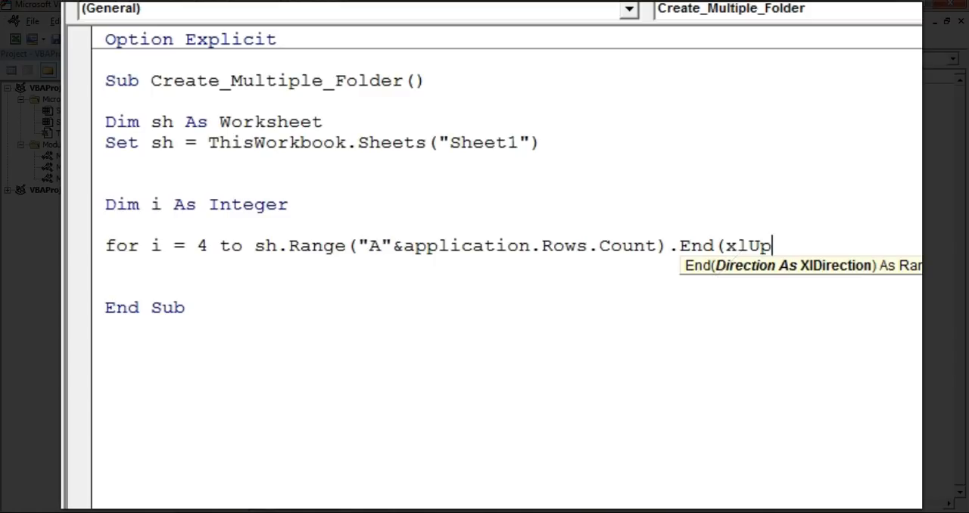
text())
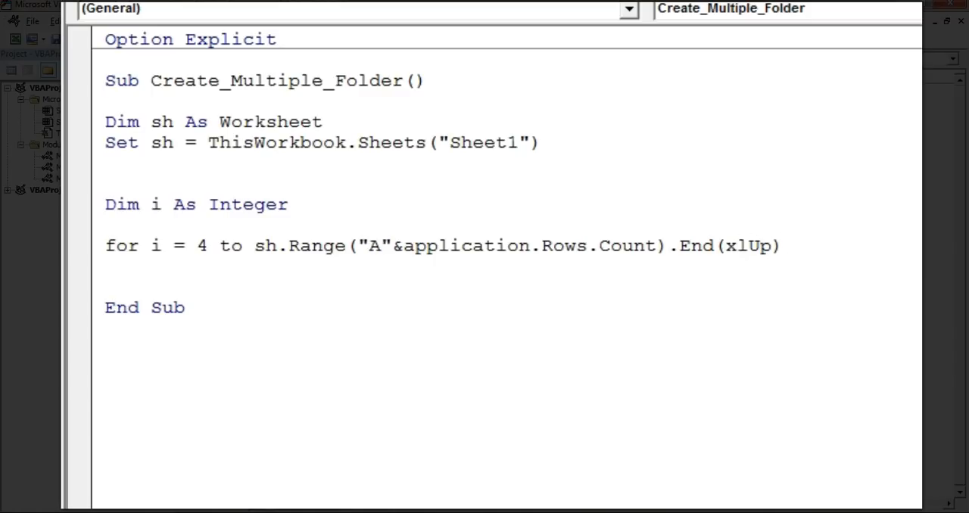
text(.)
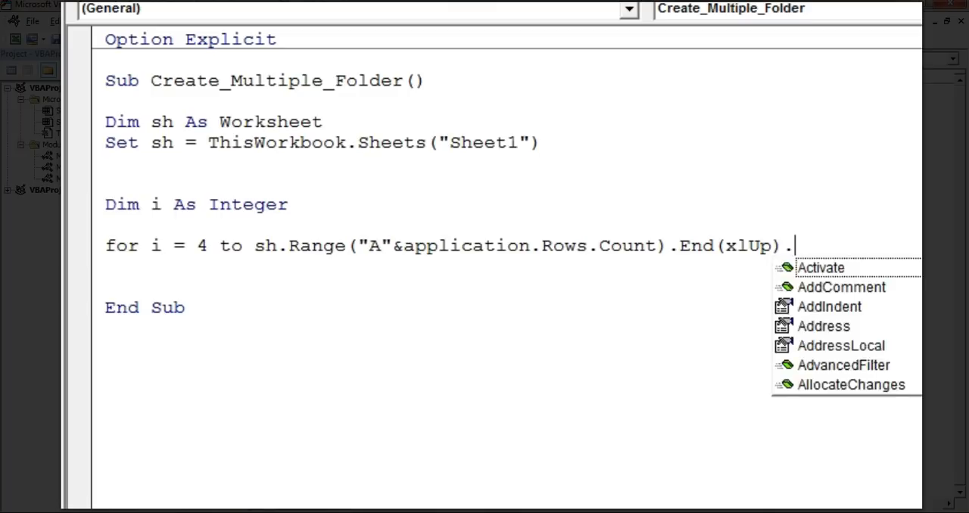
text(Row)
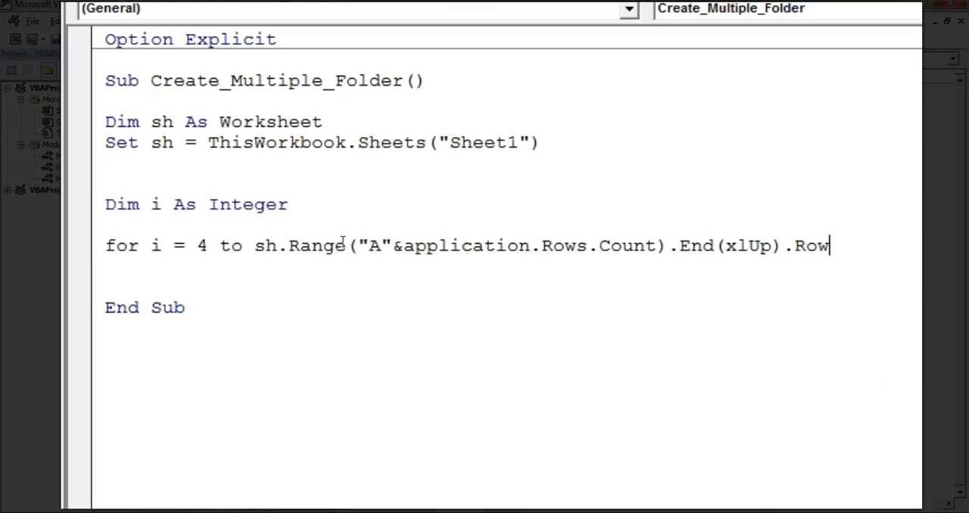
text(next)
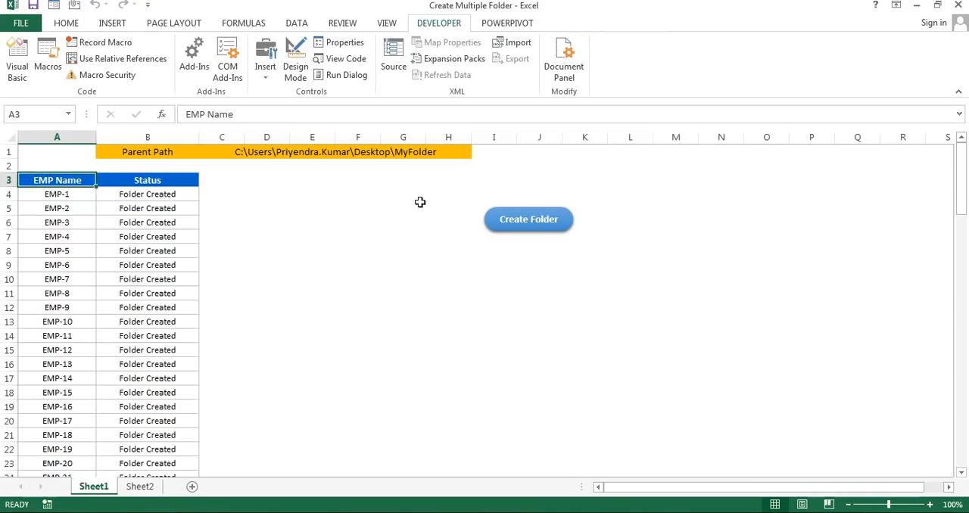
Select cell A4 holding EMP-1 and scroll the employee list.
click(57, 194)
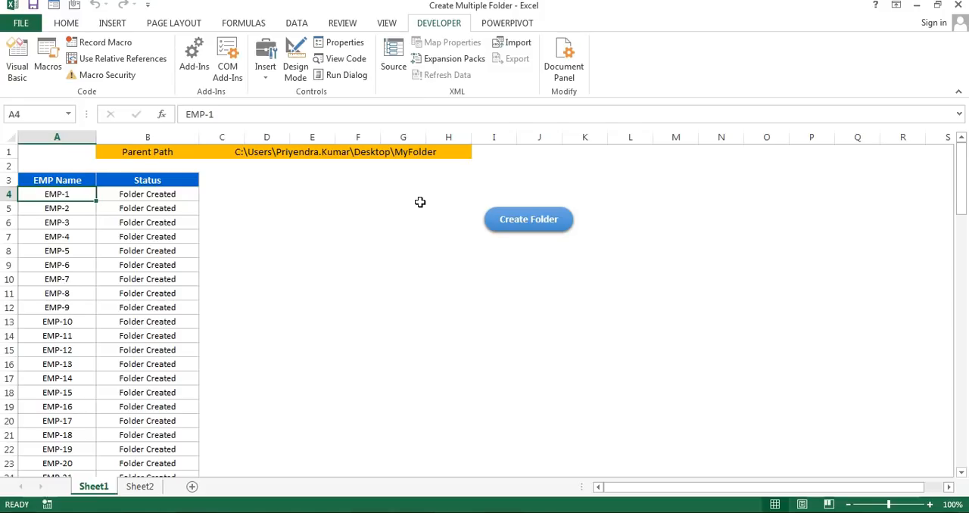
scroll(down, 3)
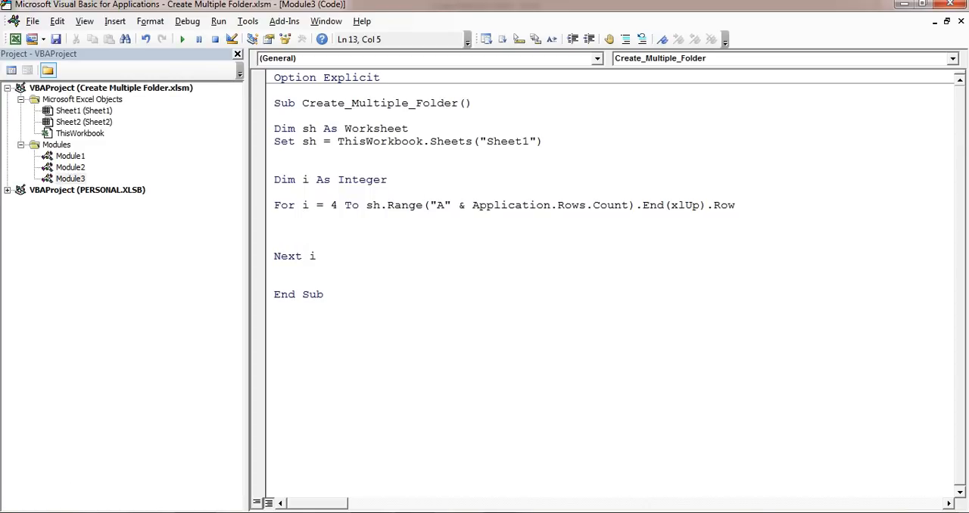
mouse_move(421, 205)
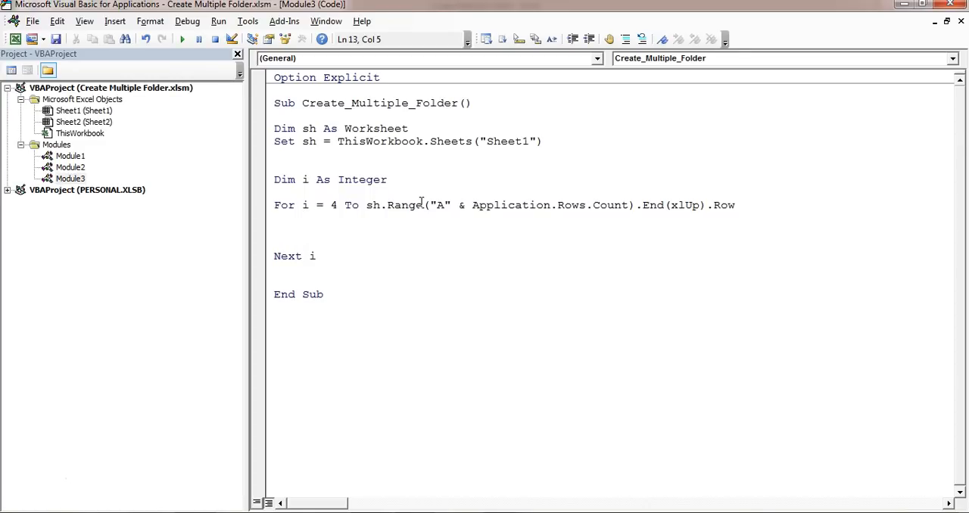
Add an empty mkdir() call in the loop and declare sub_folder_path As String.
text(mk)
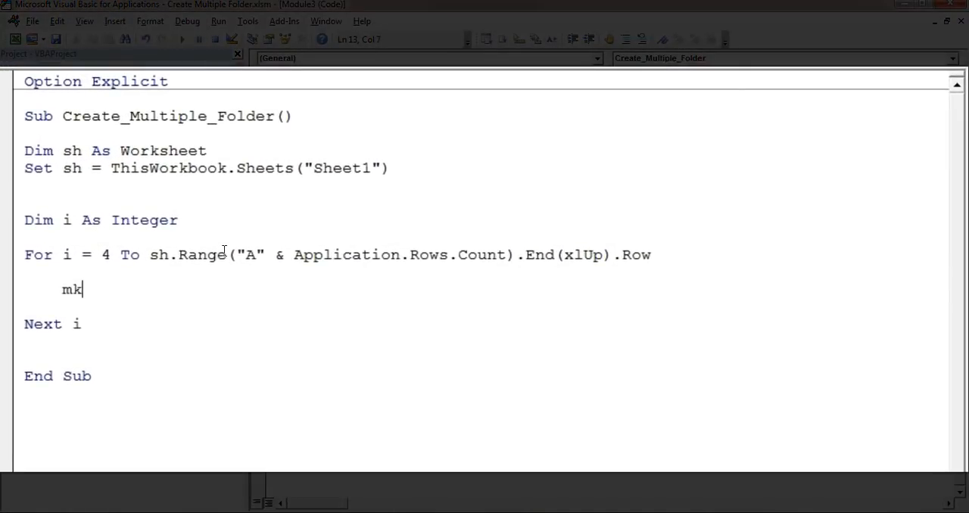
text(dir)
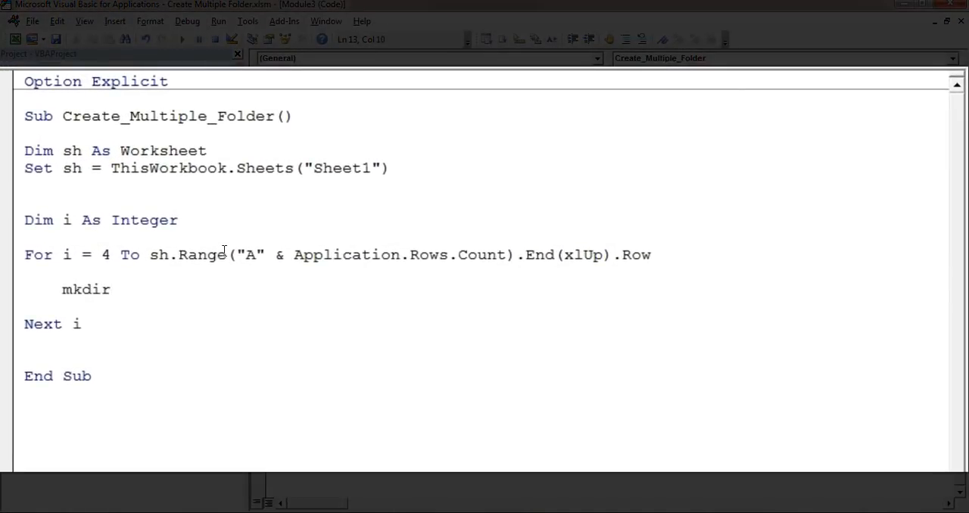
text(()
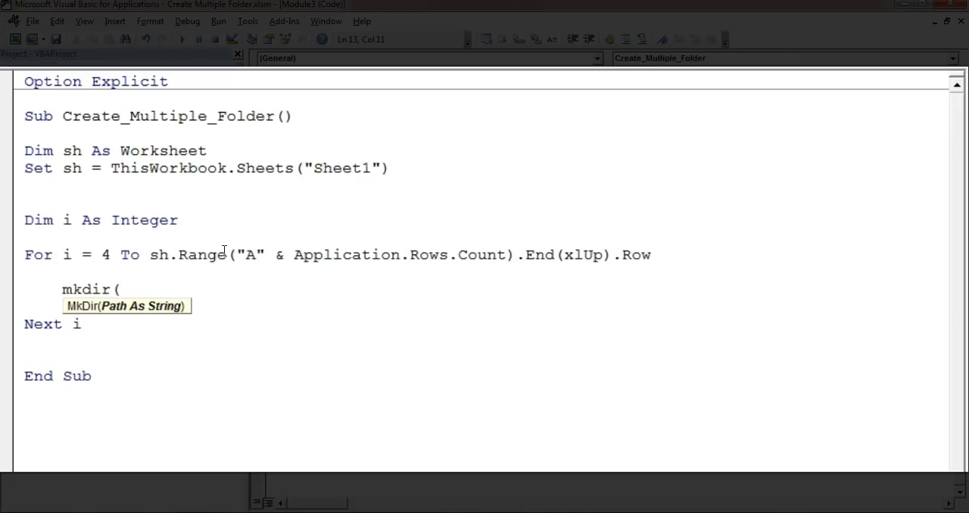
text())
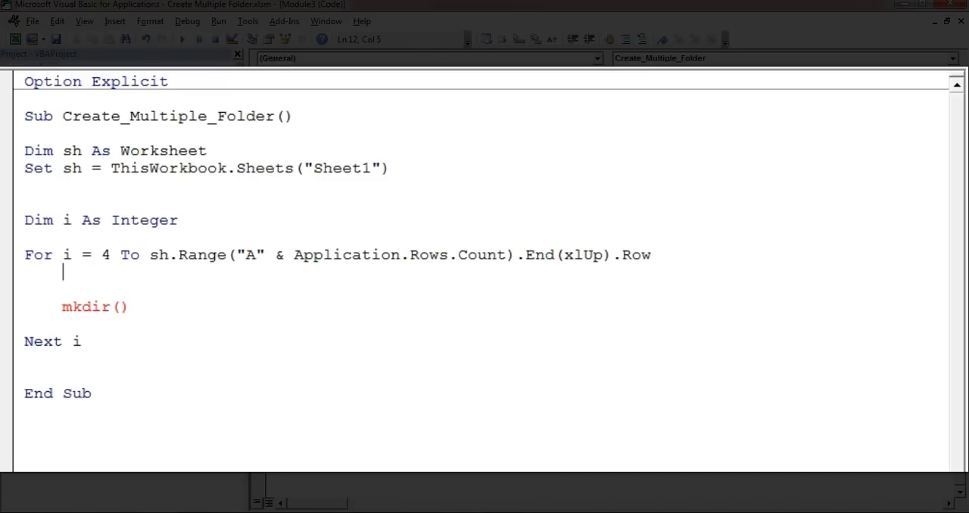
text(dim)
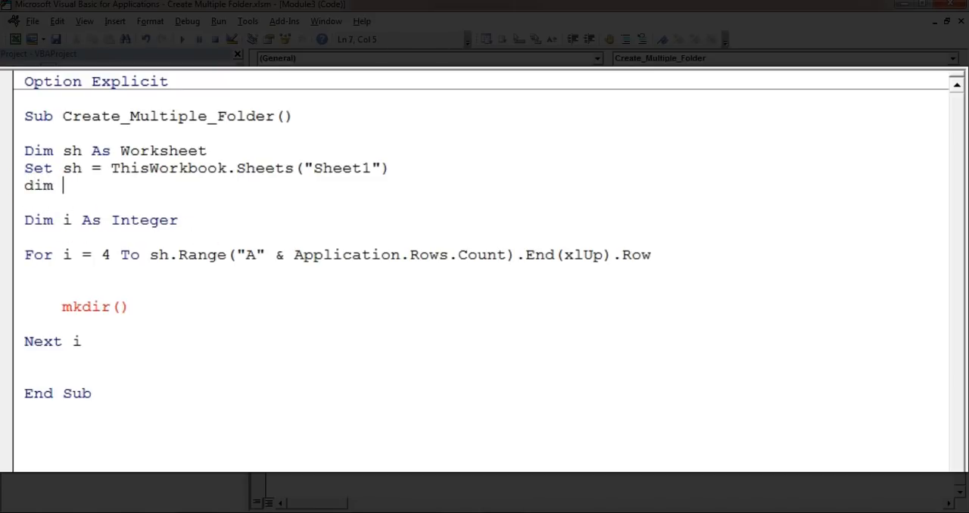
text(sub_fo)
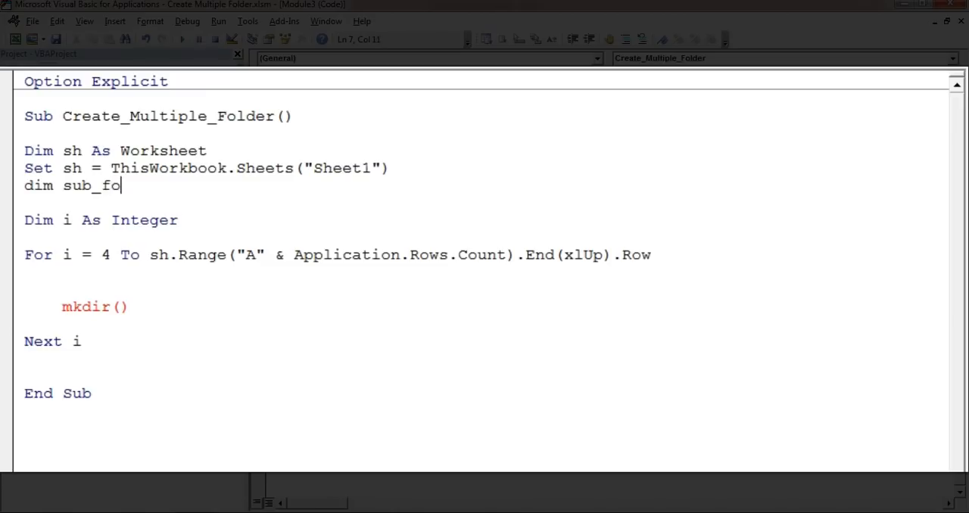
text(lder_path as)
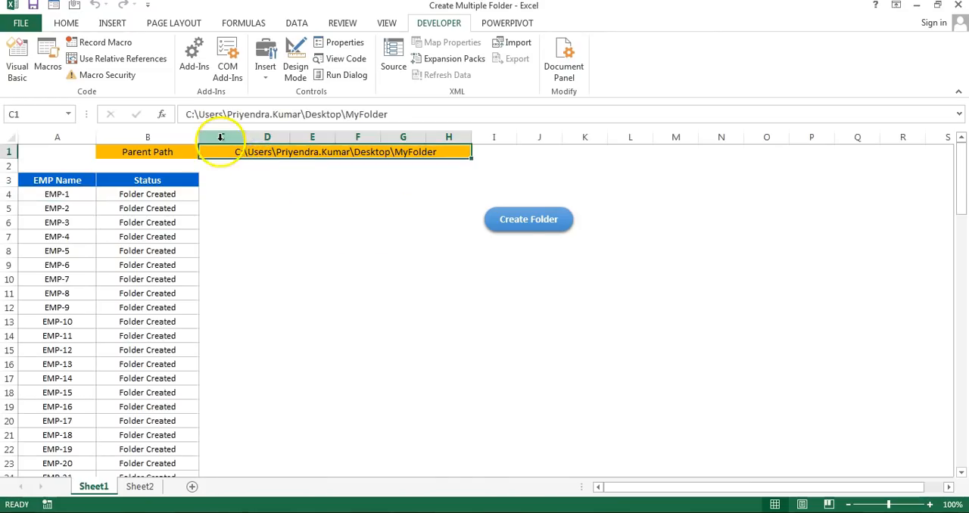
mouse_move(27, 113)
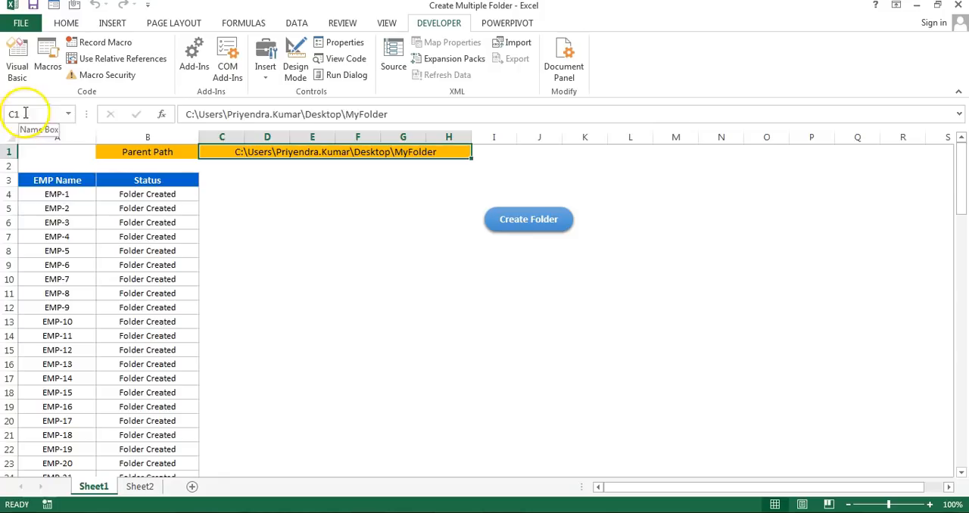
click(57, 194)
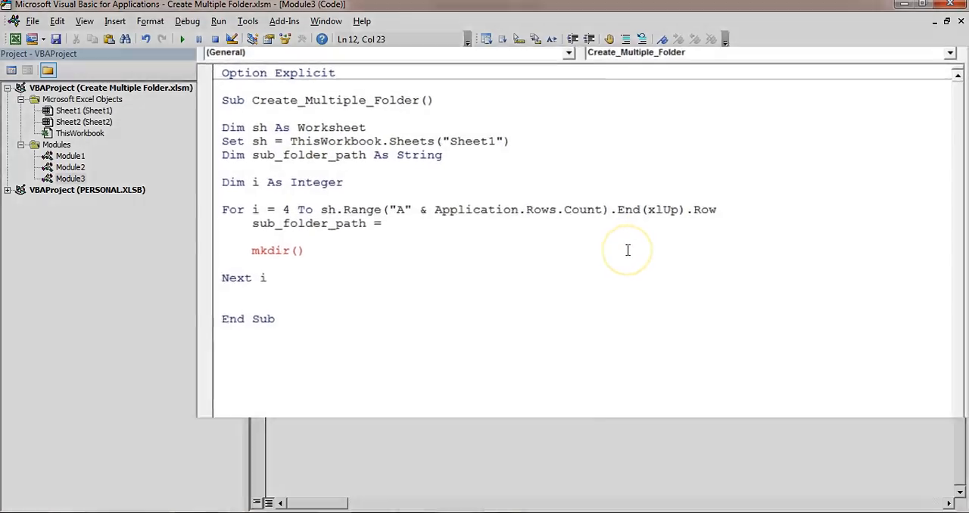
Assign sub_folder_path = C1 value & Application.PathSeparator & column A value, passing it to mkdir.
text(sh.Range()
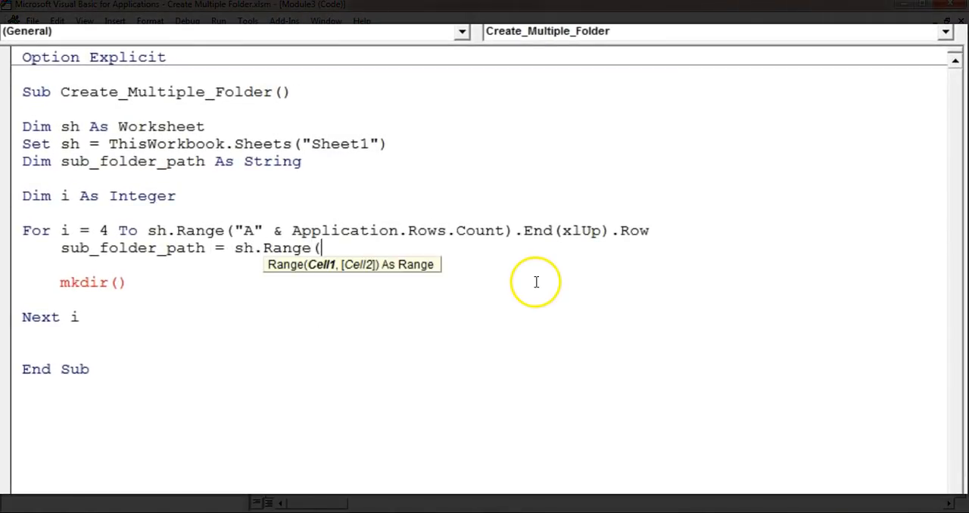
text("C1")
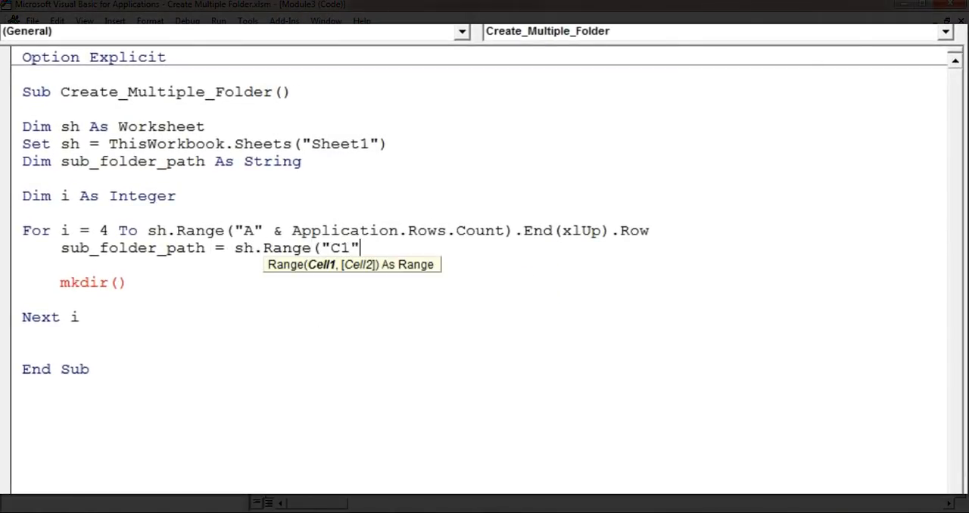
text().Value &)
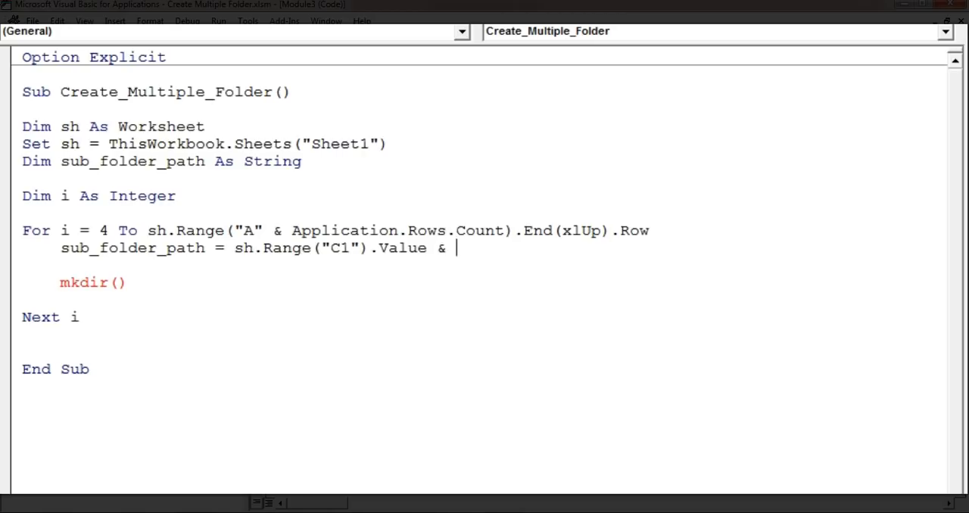
text("\")
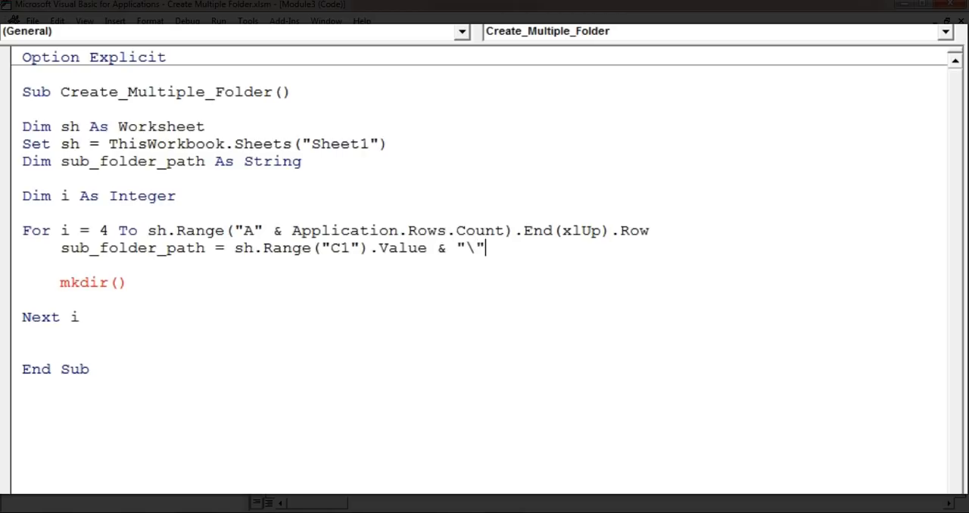
text(ap)
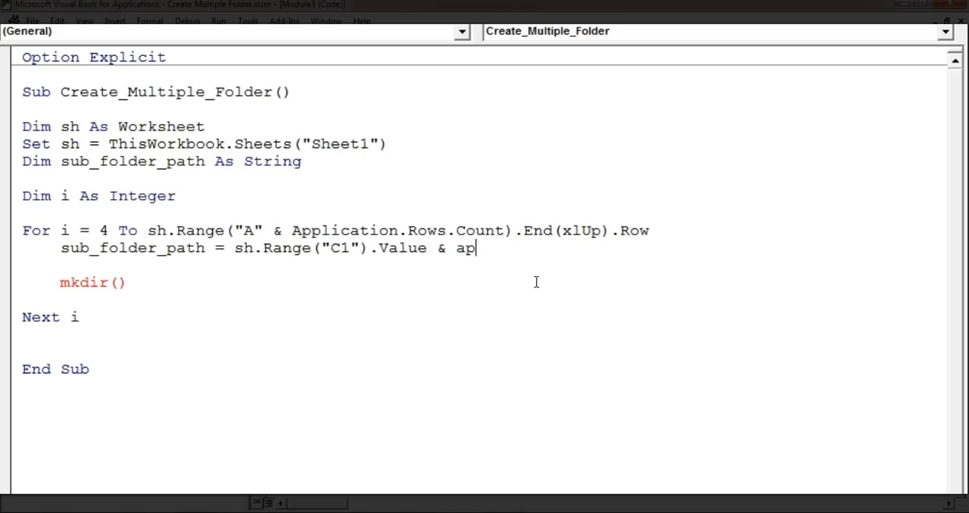
text(plication.)
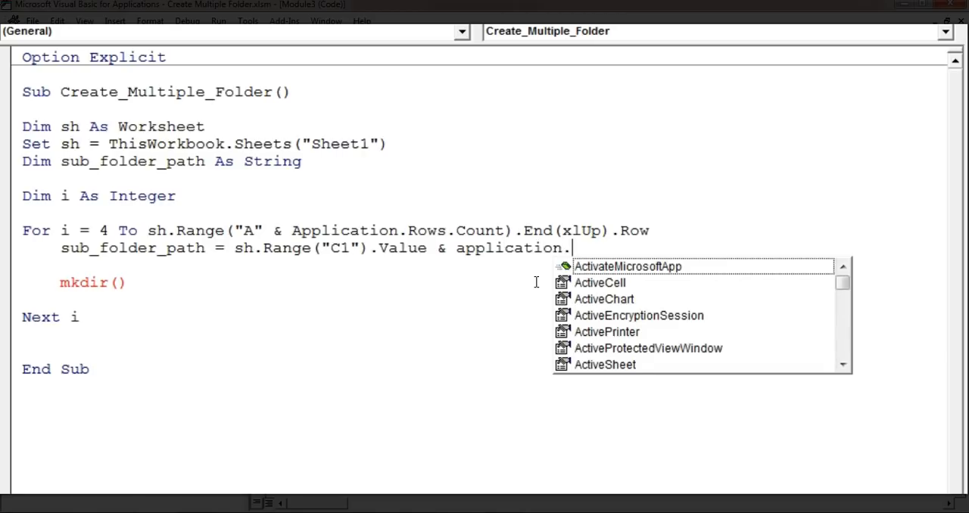
text(PathSeparator &)
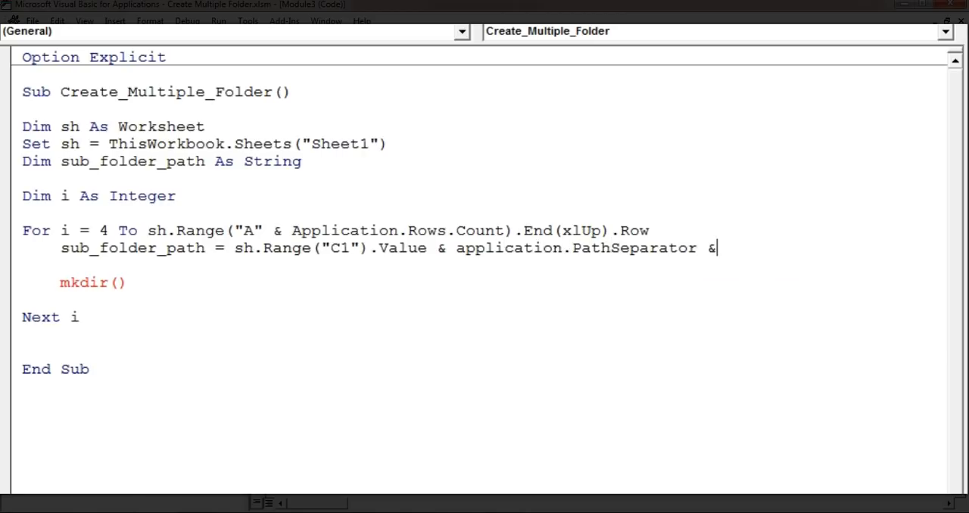
text(sh.Range(")
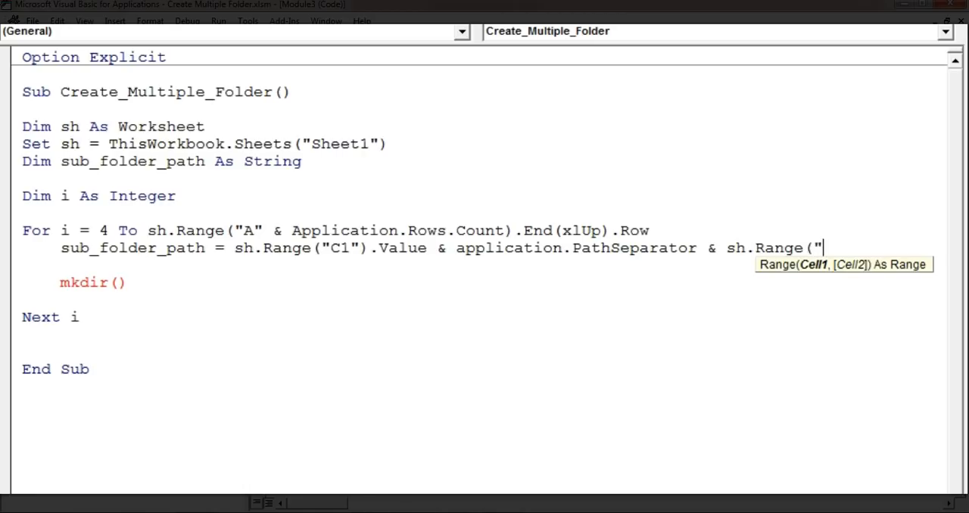
text(A)
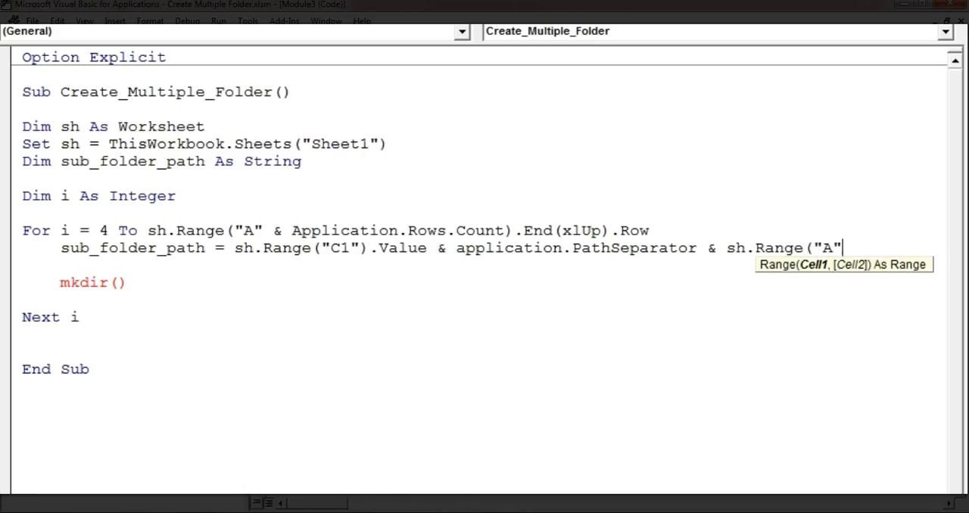
text(&i)
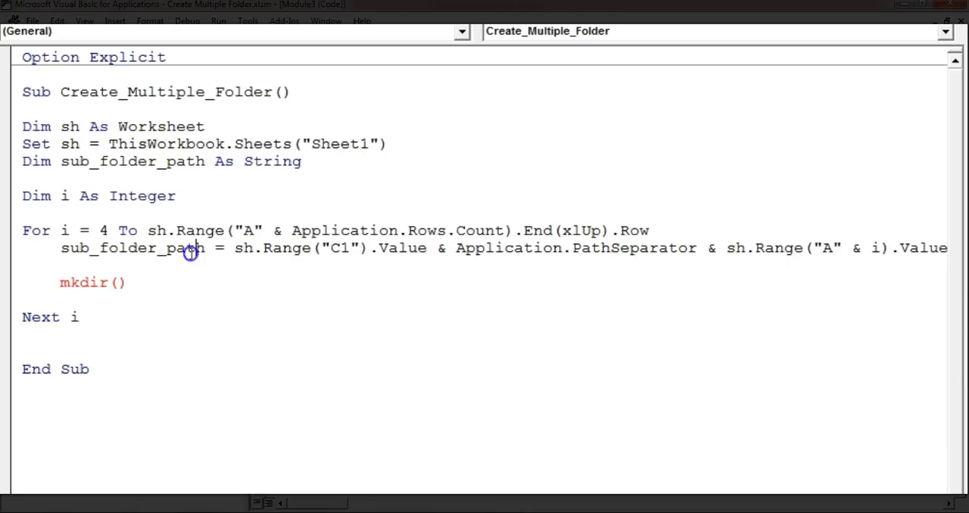
text(sub_folder_path)
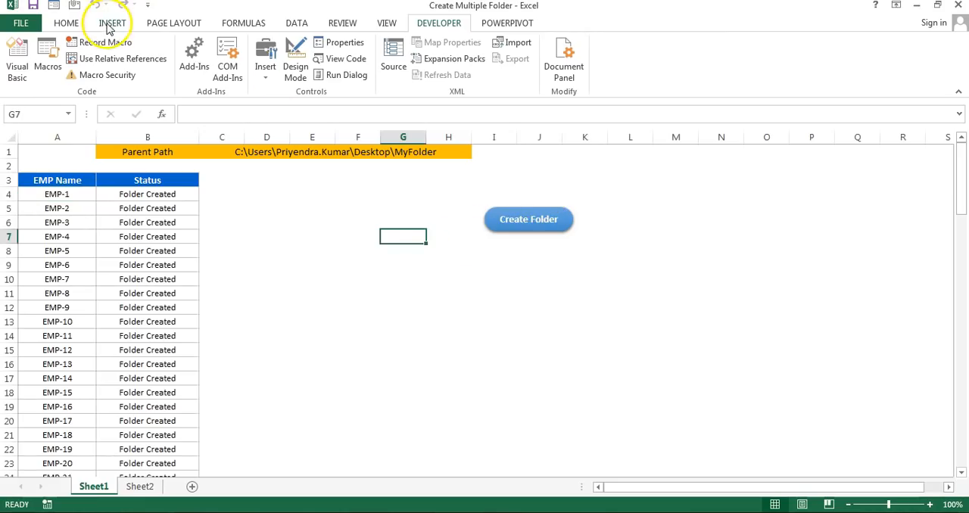
Draw a rounded-rectangle orange button and assign it the Create_Multiple_Folder macro.
click(112, 23)
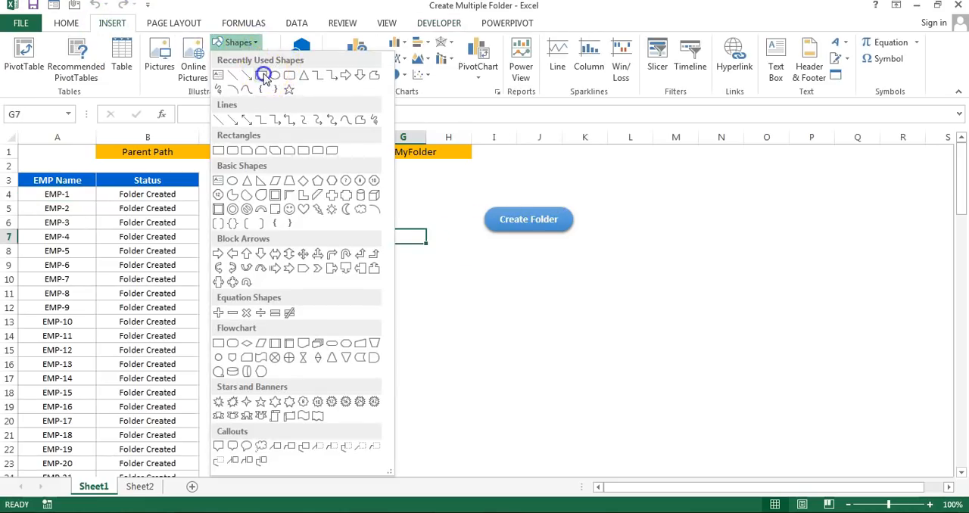
click(264, 74)
text(Create)
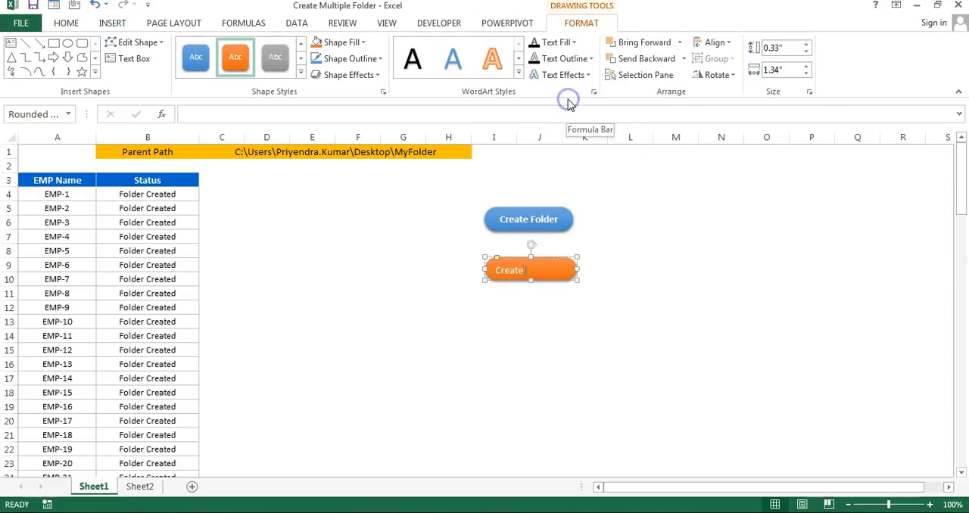
right_click(530, 269)
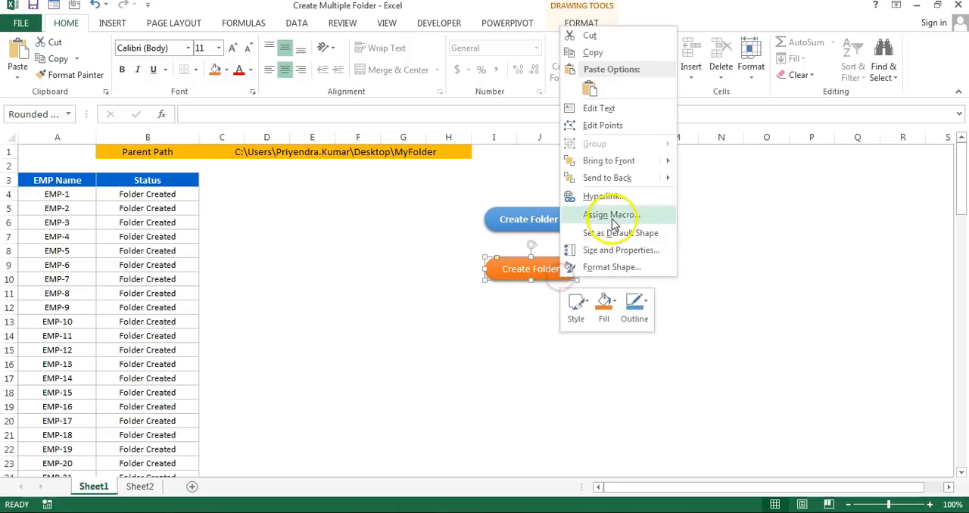
click(610, 215)
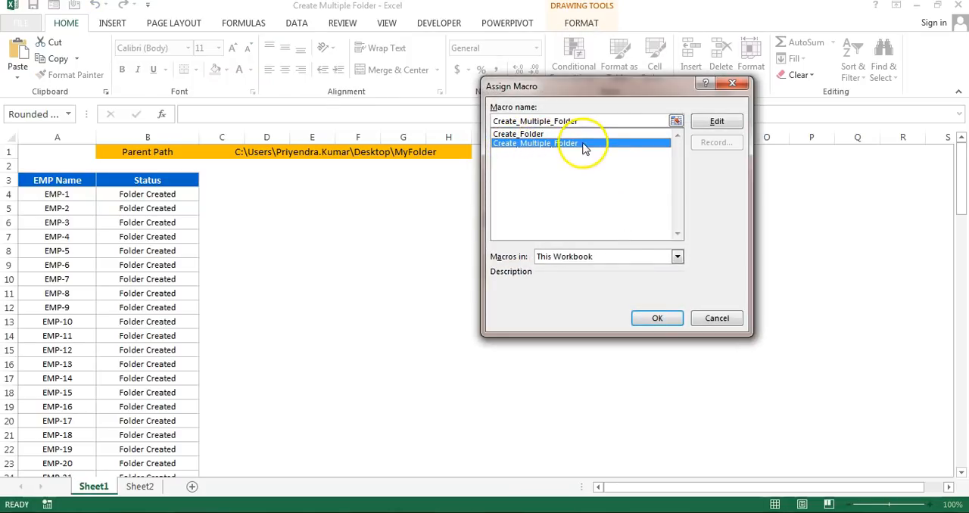
click(657, 318)
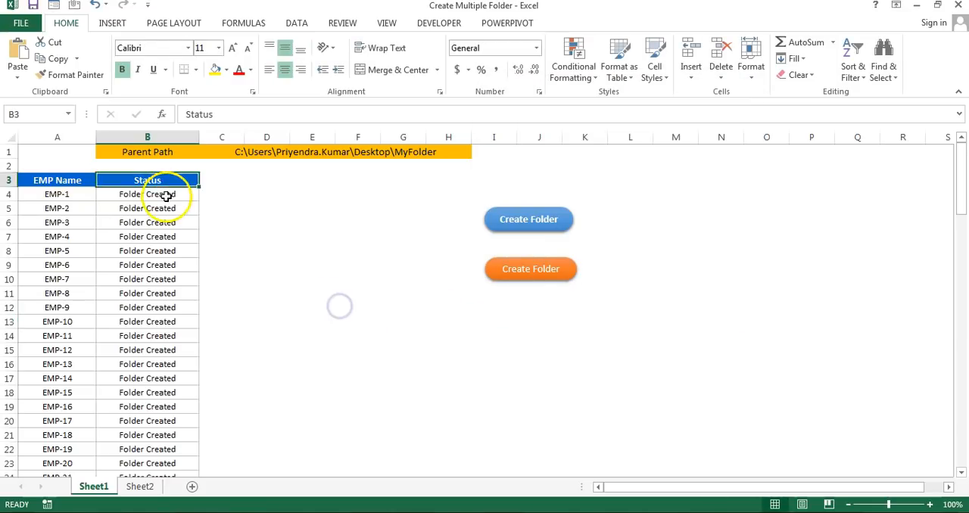
click(528, 220)
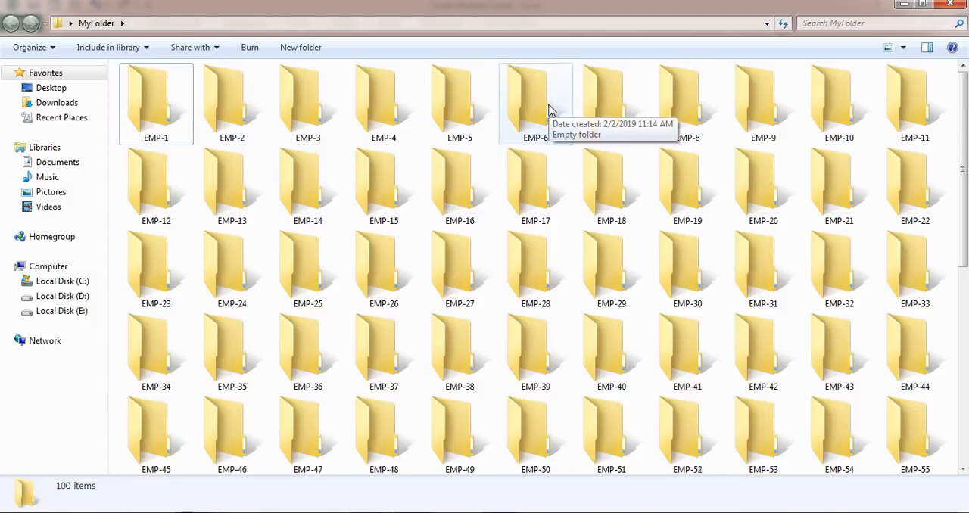
Select all the EMP folders in MyFolder with Ctrl+A.
key(ctrl+a)
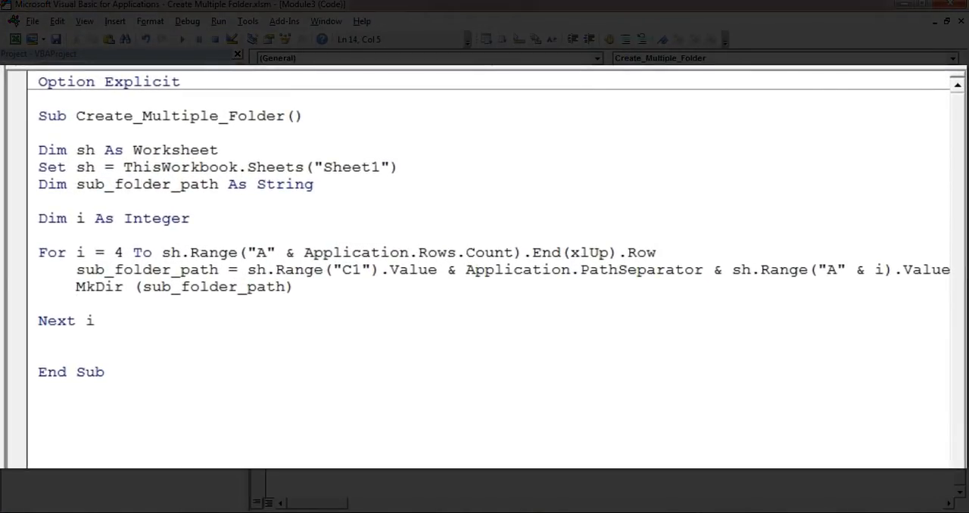
Add sh.Range("B" & i).Value = "Folder Created" after the MkDir line.
text(sh.Range)
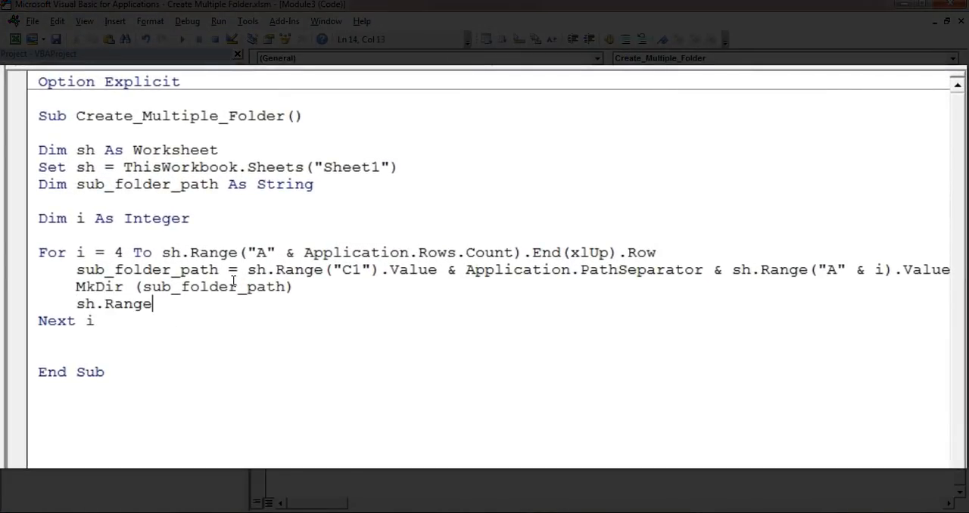
text(("B"&i)
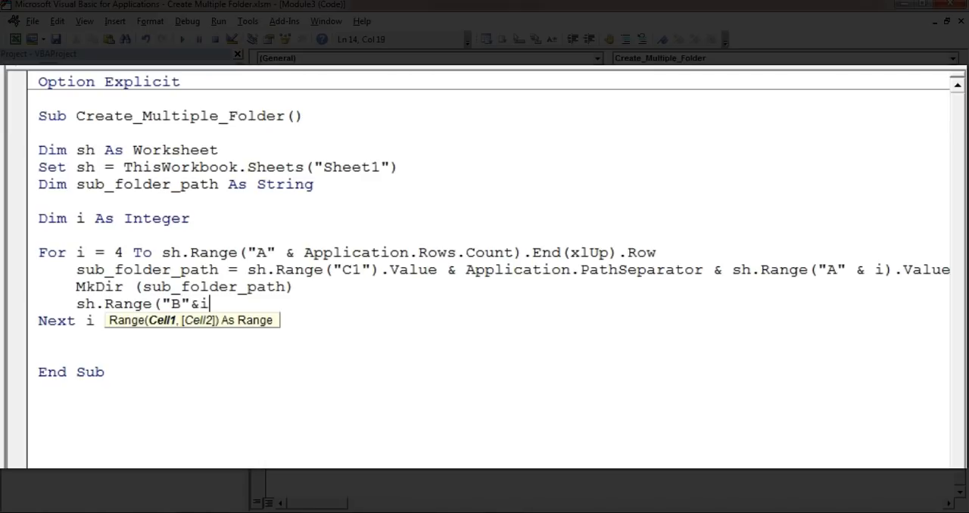
text().Value = "F)
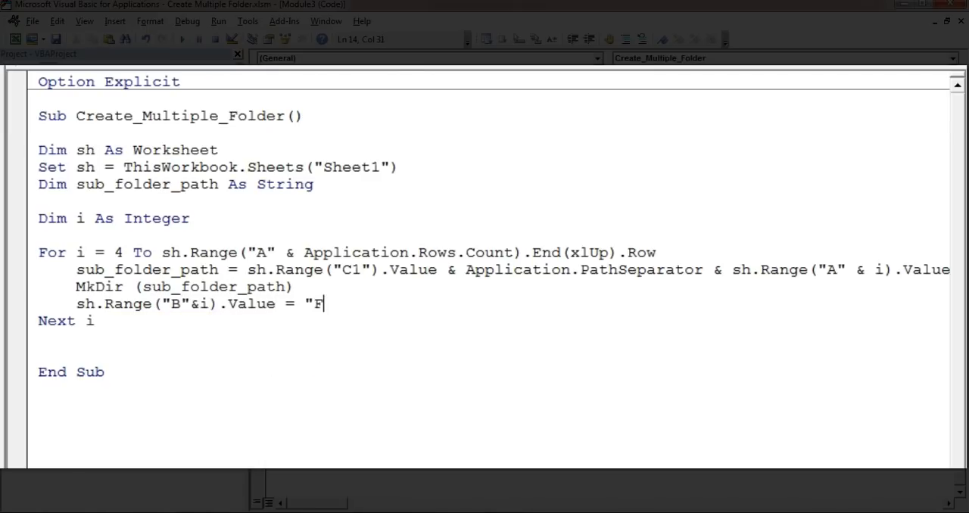
text(older Created")
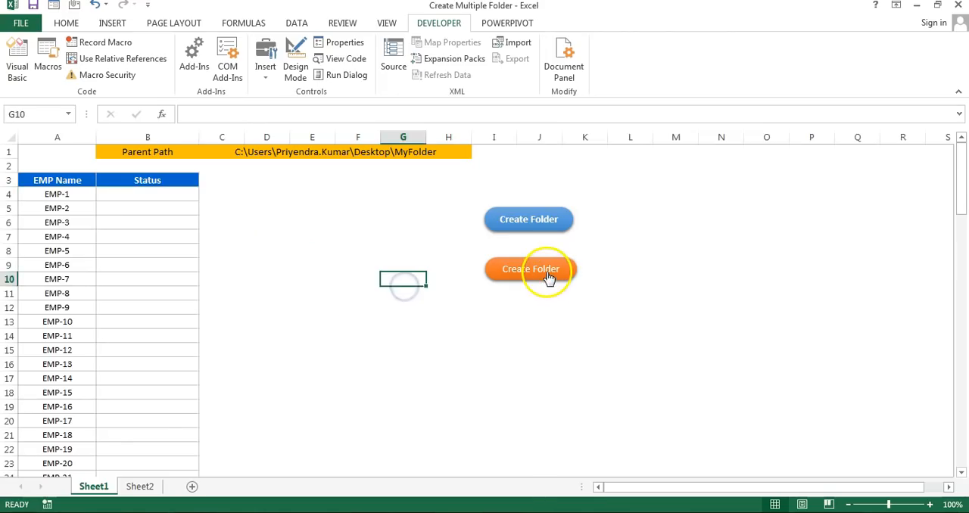
Run the Create Folder macro and confirm every Status cell reads 'Folder Created'.
click(530, 268)
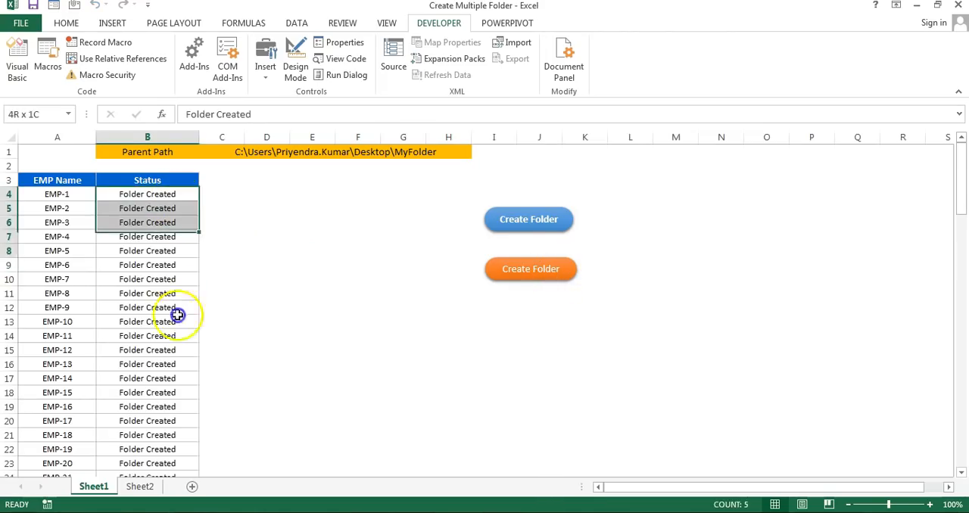
scroll(down, 3)
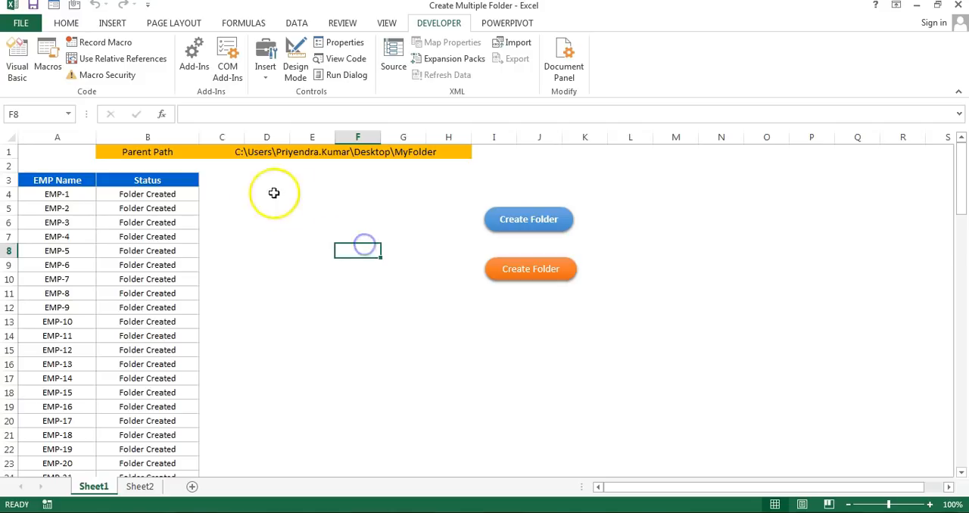
Rerun the macro, end the run-time error 75 path/file access error, and return to the loop code.
click(531, 269)
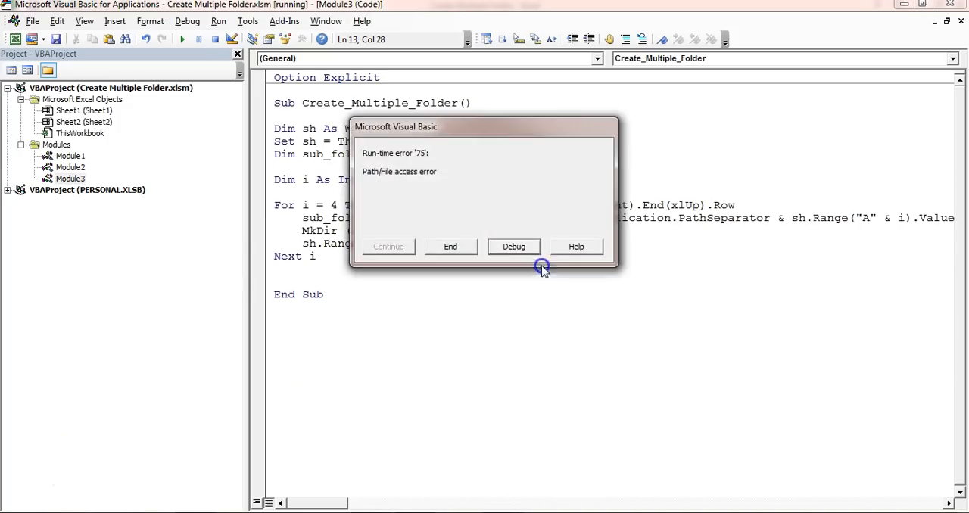
click(514, 246)
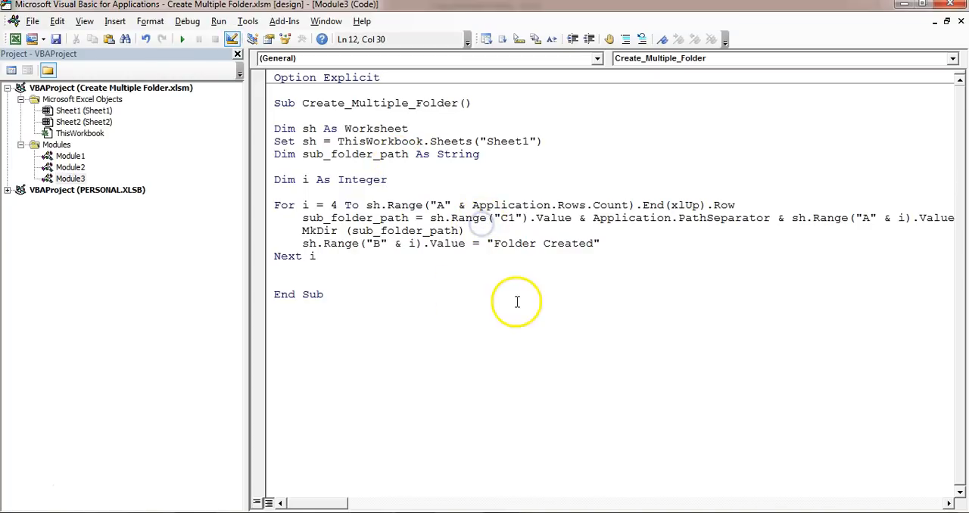
mouse_move(511, 291)
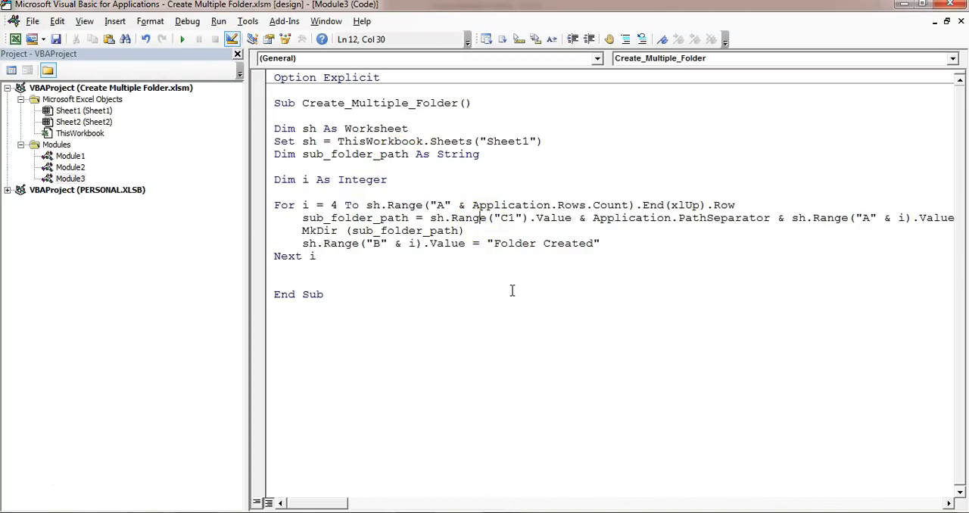
click(455, 179)
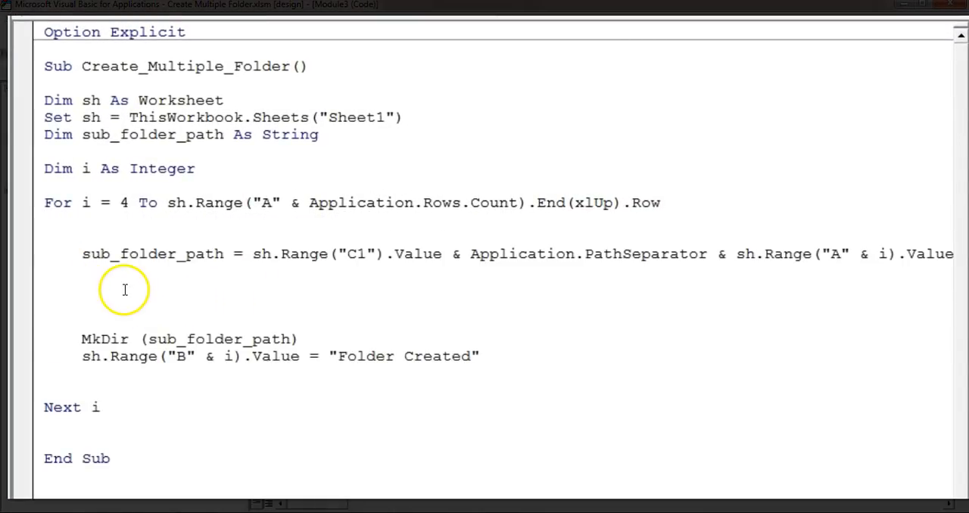
Guard MkDir with If Dir(sub_folder_path, vbDirectory) = "" Then, else writing 'Folder already available'.
text(if dir()
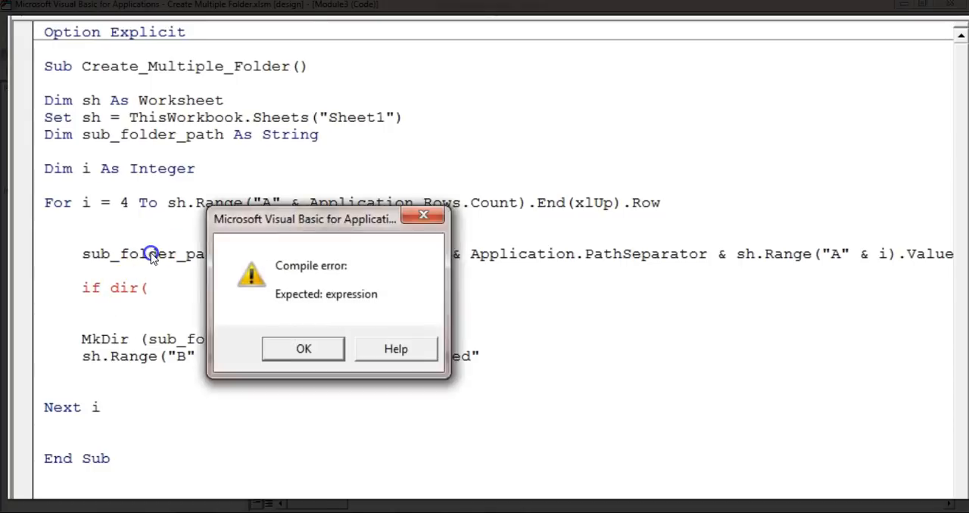
click(303, 348)
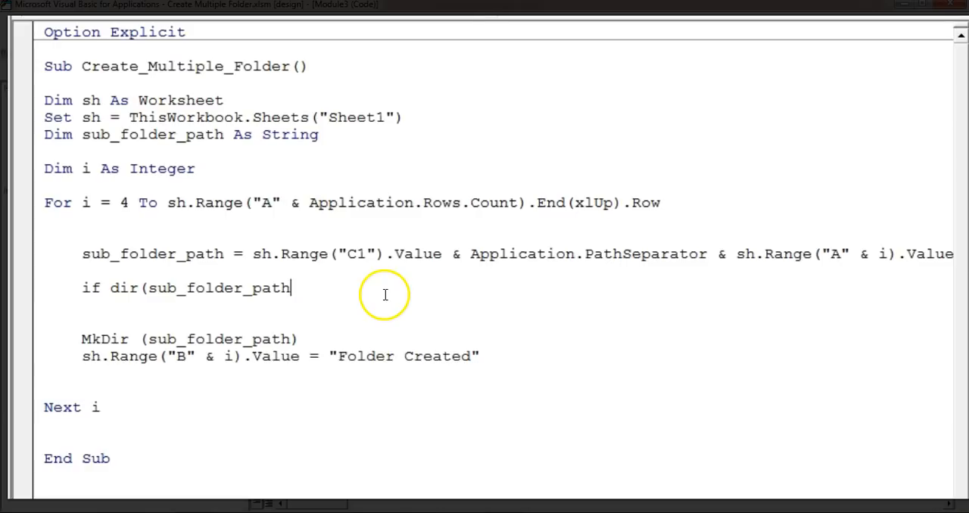
text(,)
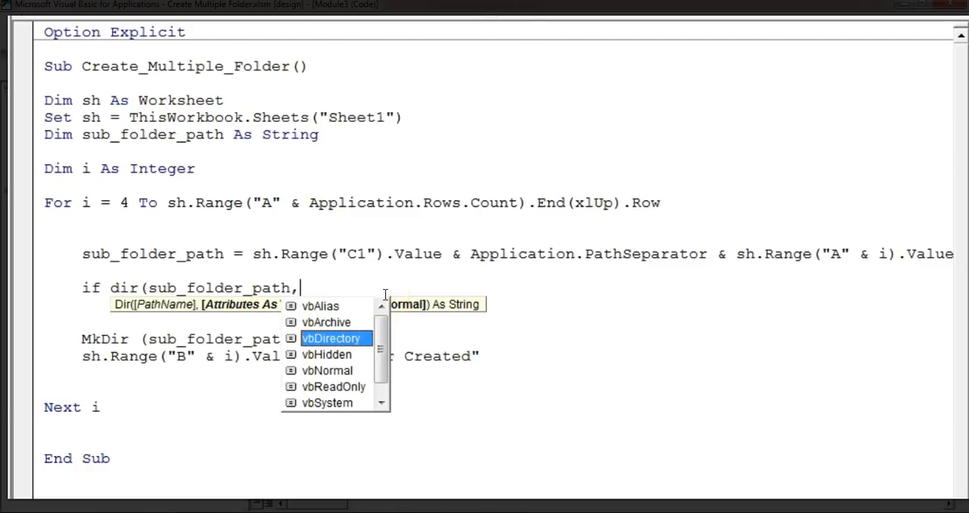
text(vbDirectory))
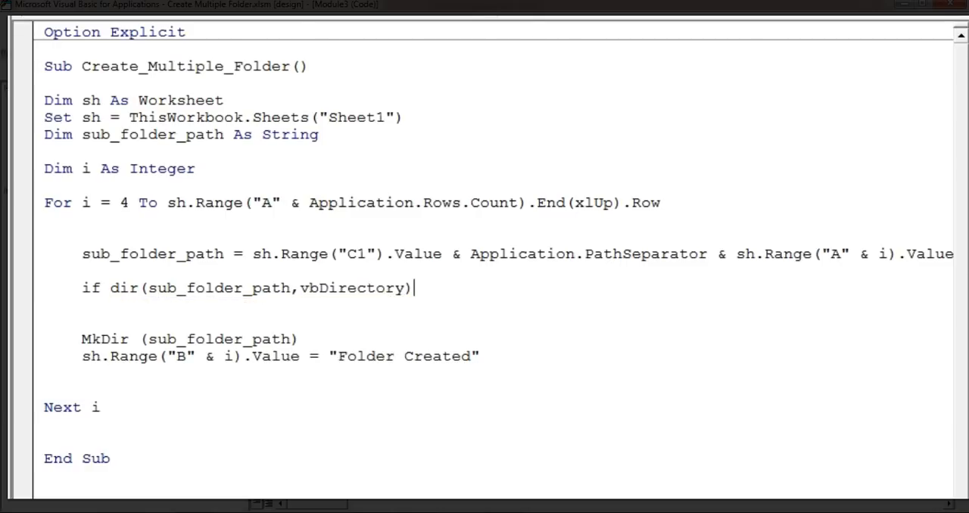
text(="")
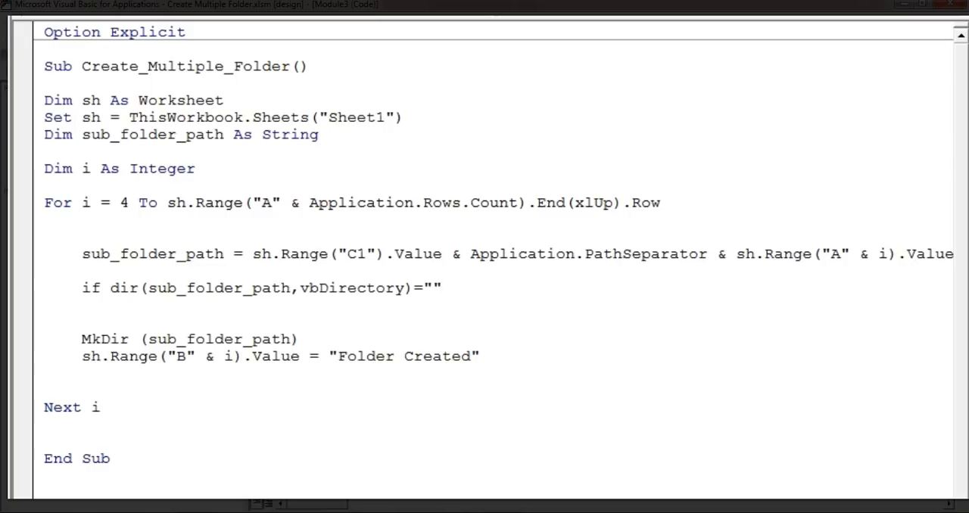
text(th)
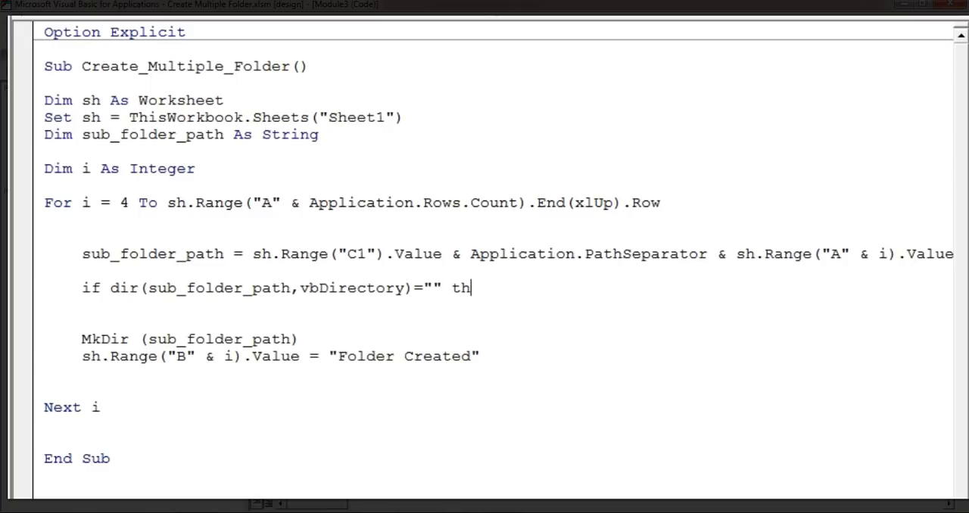
text(en)
text(Else)
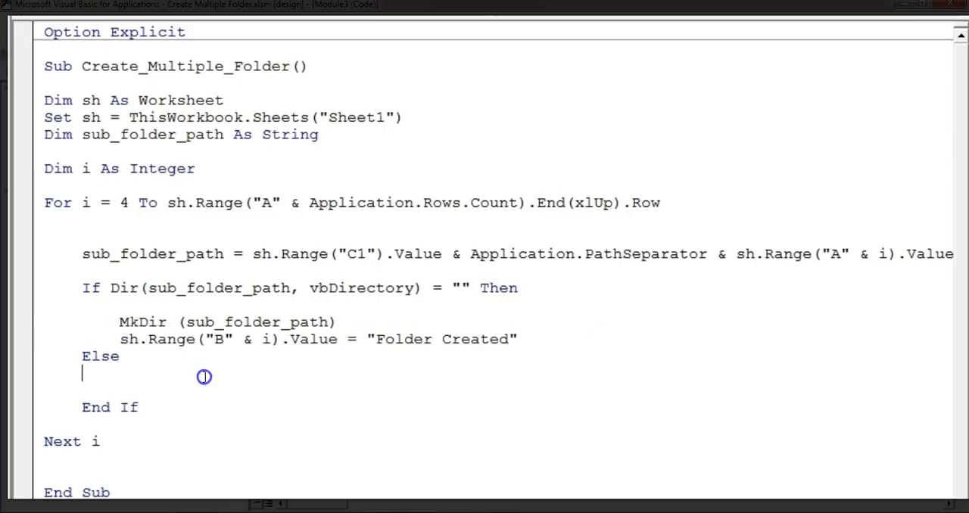
text(sh.Range("B" & i).Value = "Folder Created")
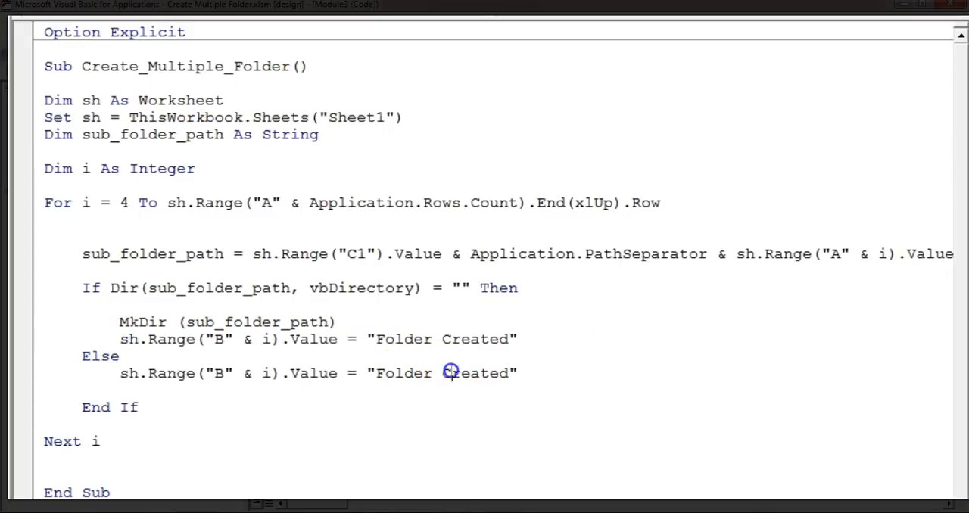
text(already a)
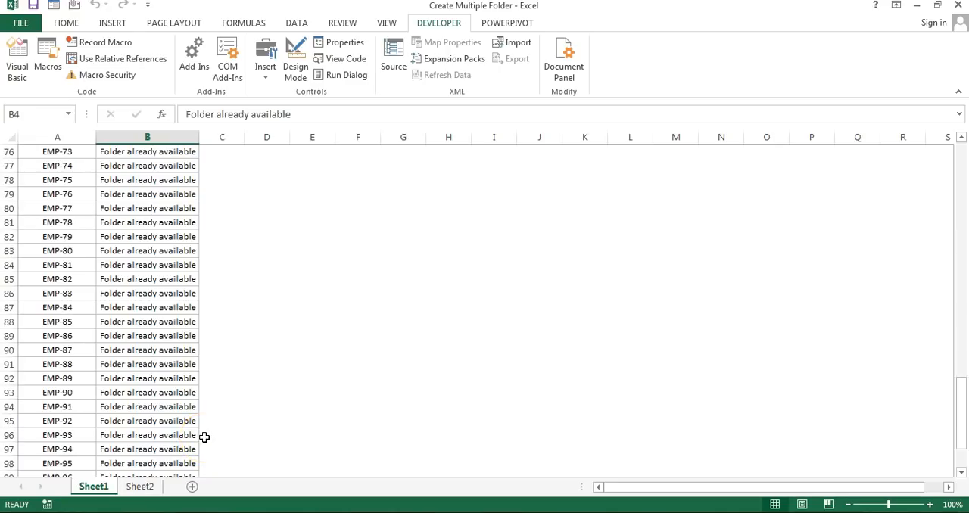
Rerun the macro and review statuses: EMP-1 to EMP-10 'Folder Created', later rows 'Folder already available'.
scroll(up, 3)
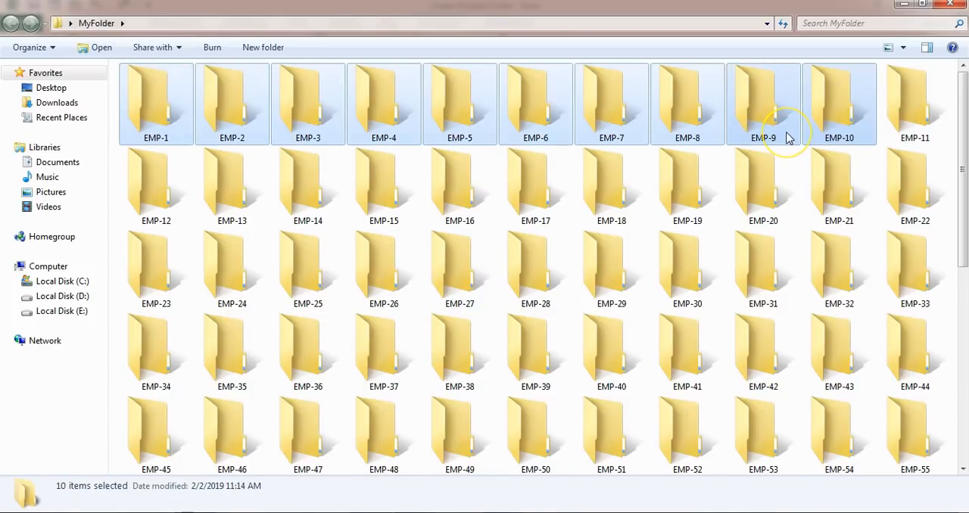
scroll(down, 3)
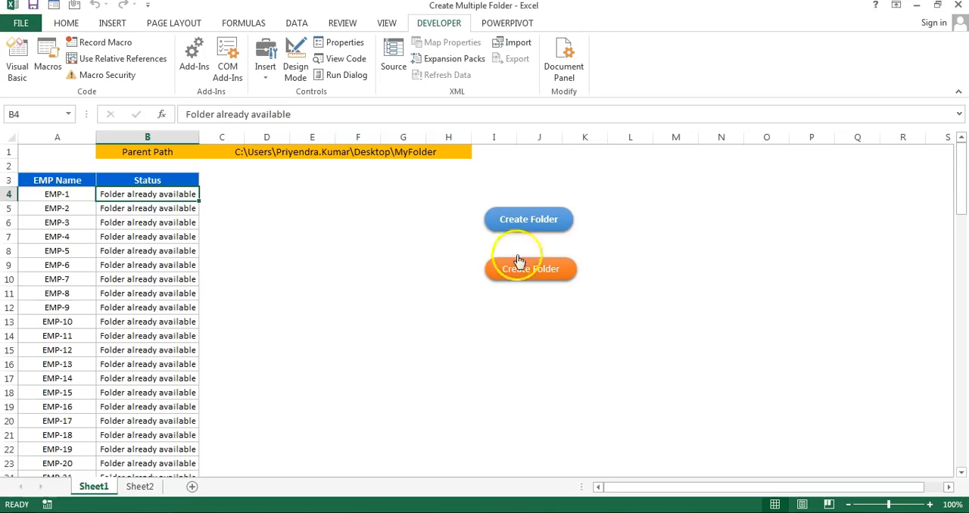
click(530, 269)
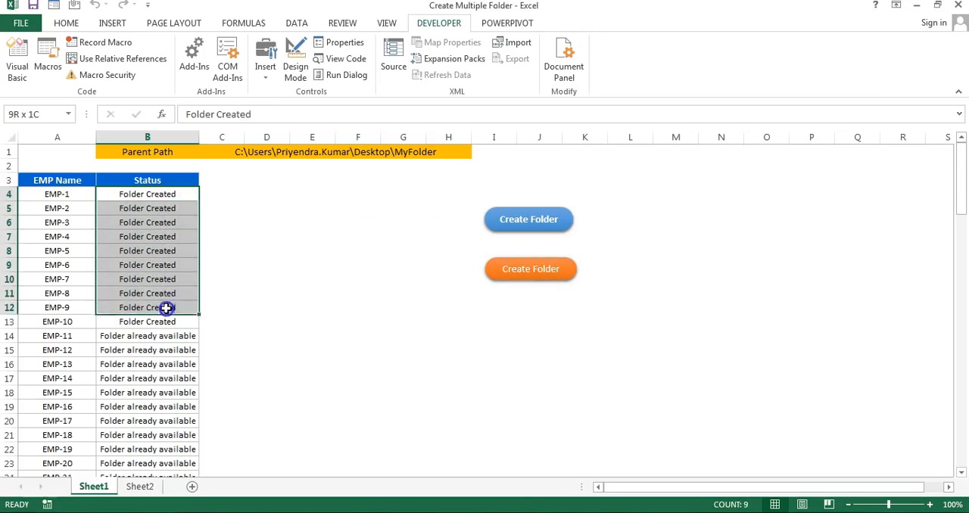
click(57, 194)
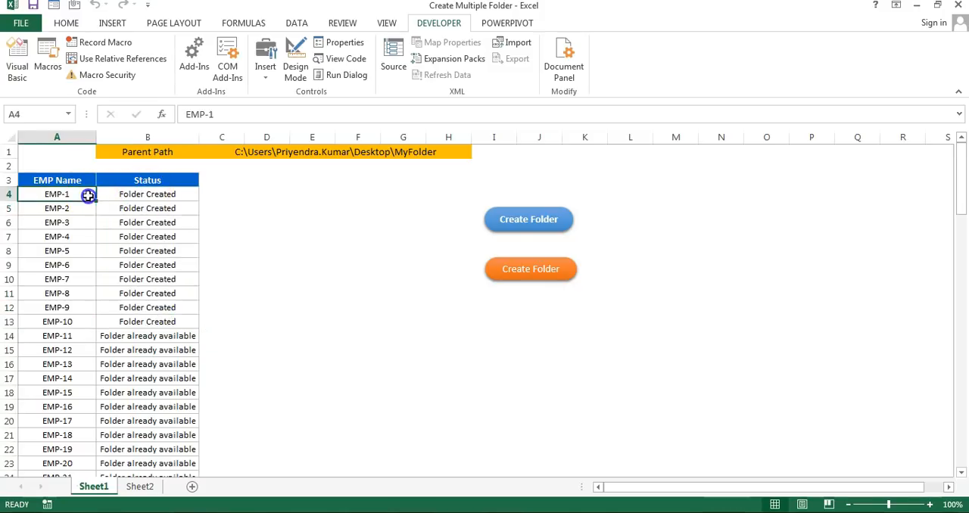
click(147, 335)
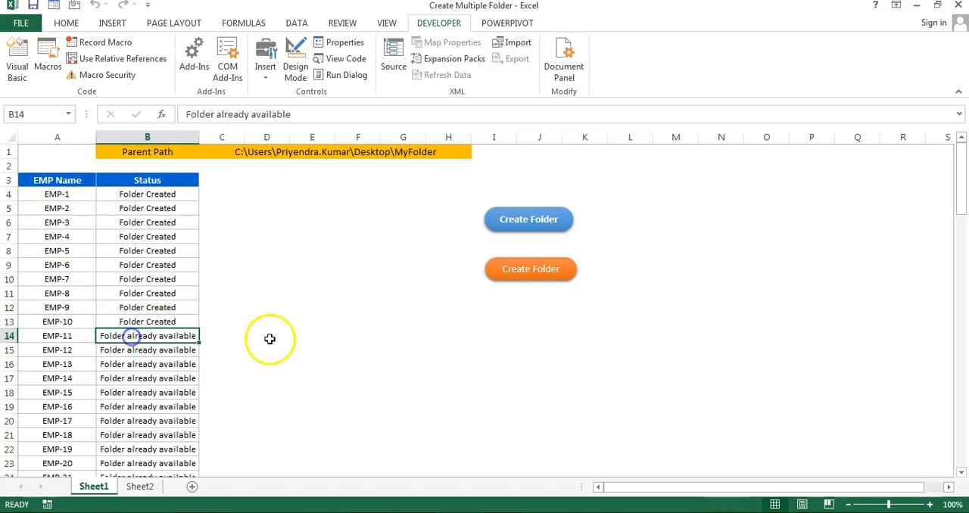
scroll(down, 3)
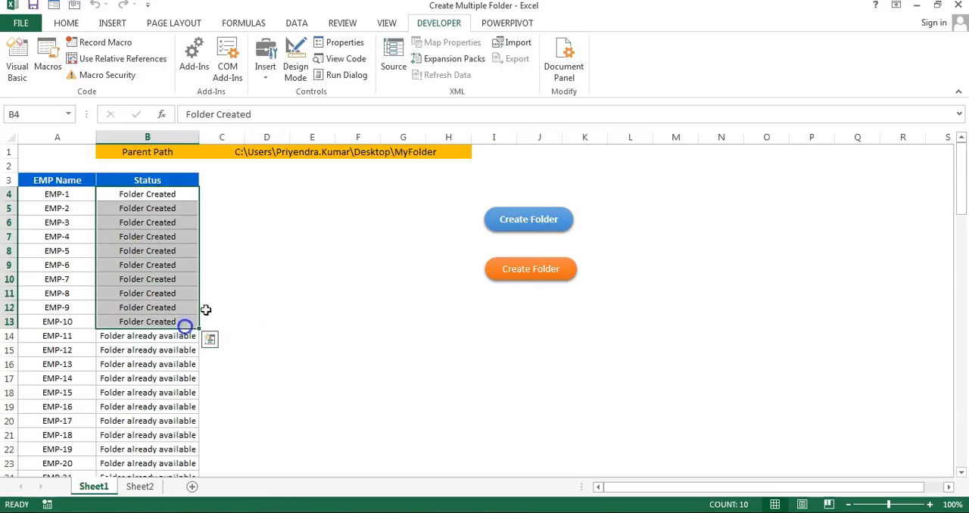
click(357, 222)
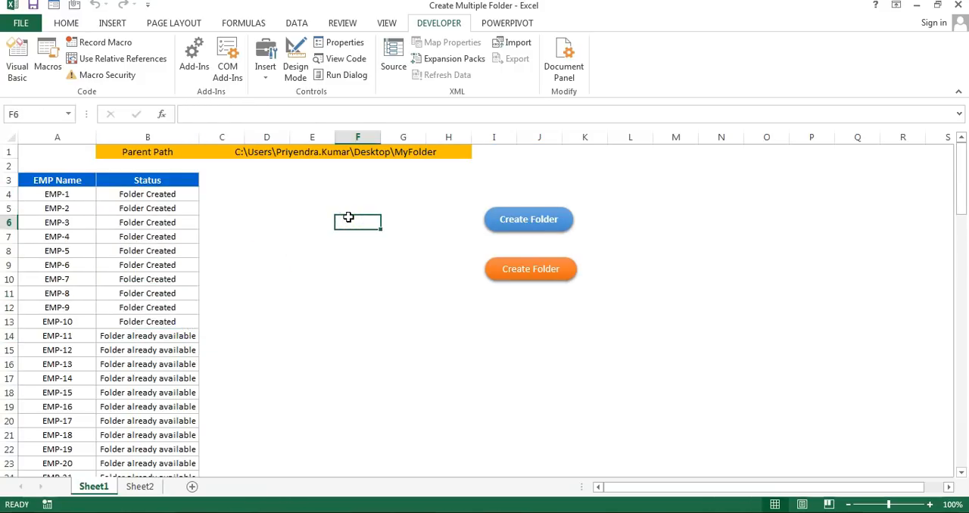